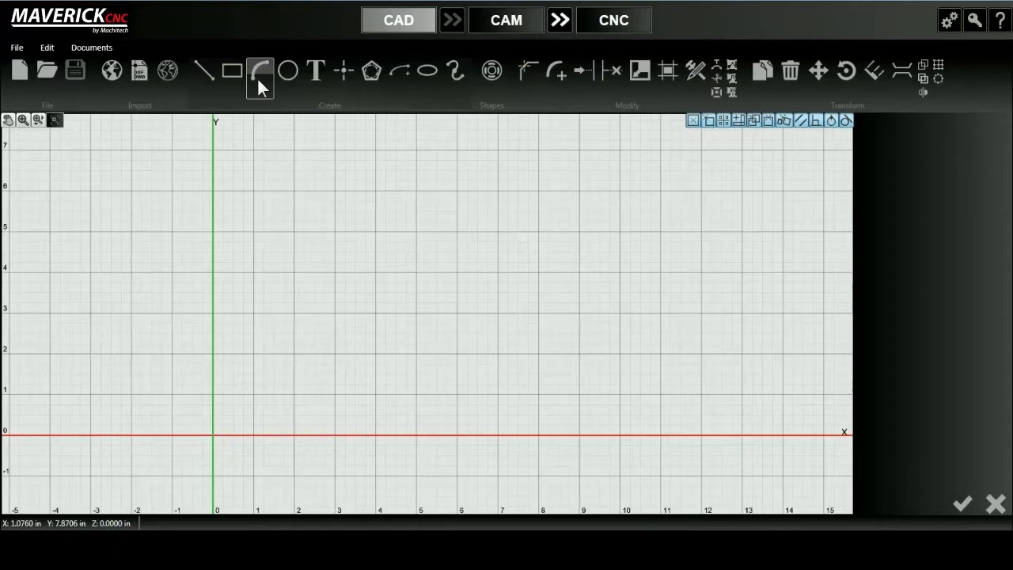
Step: Try a centre-point arc at (8, 4.5) with a tangent arc extending from its end
click(259, 70)
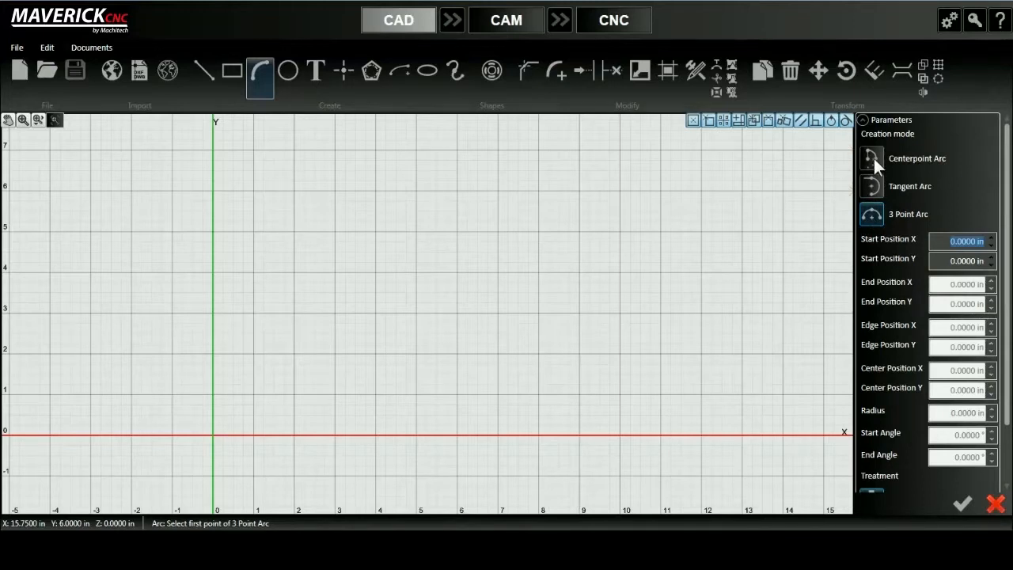
click(871, 158)
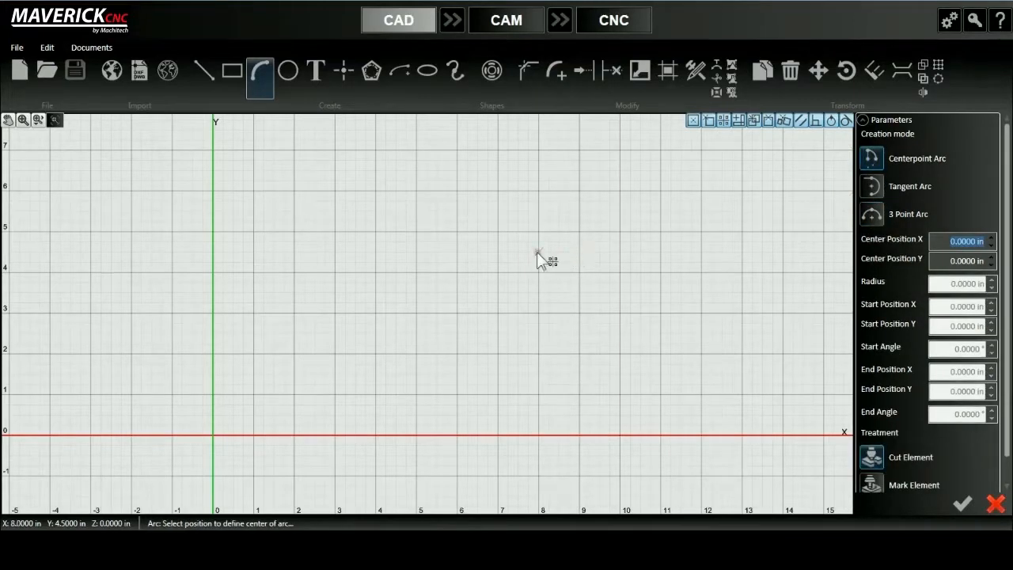
click(538, 252)
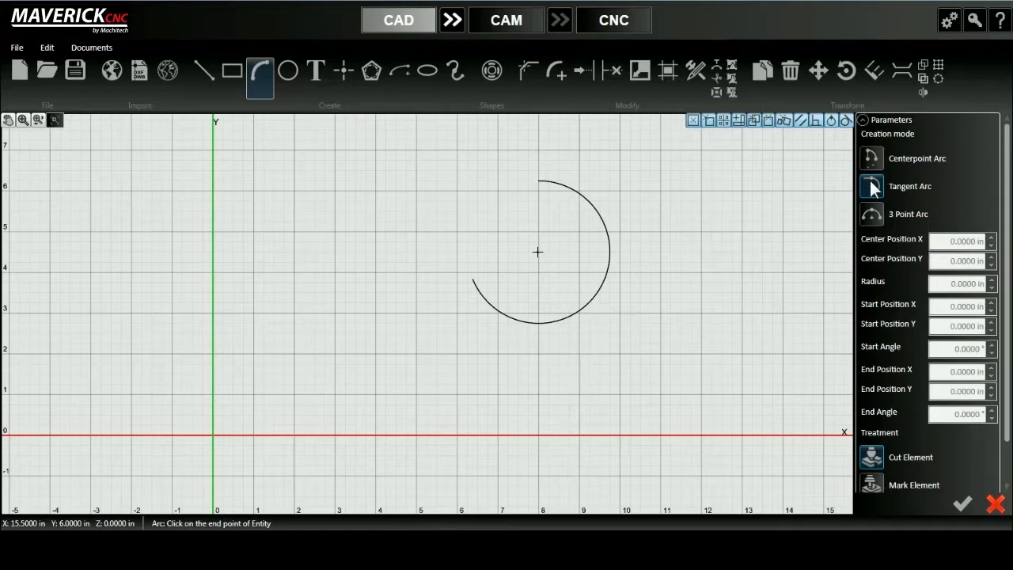
mouse_move(652, 207)
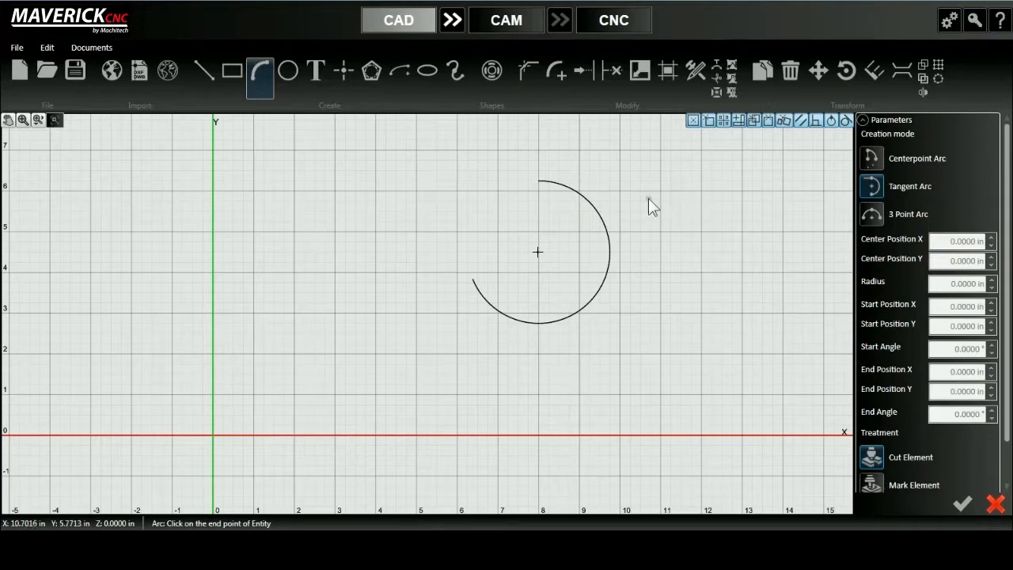
mouse_move(465, 266)
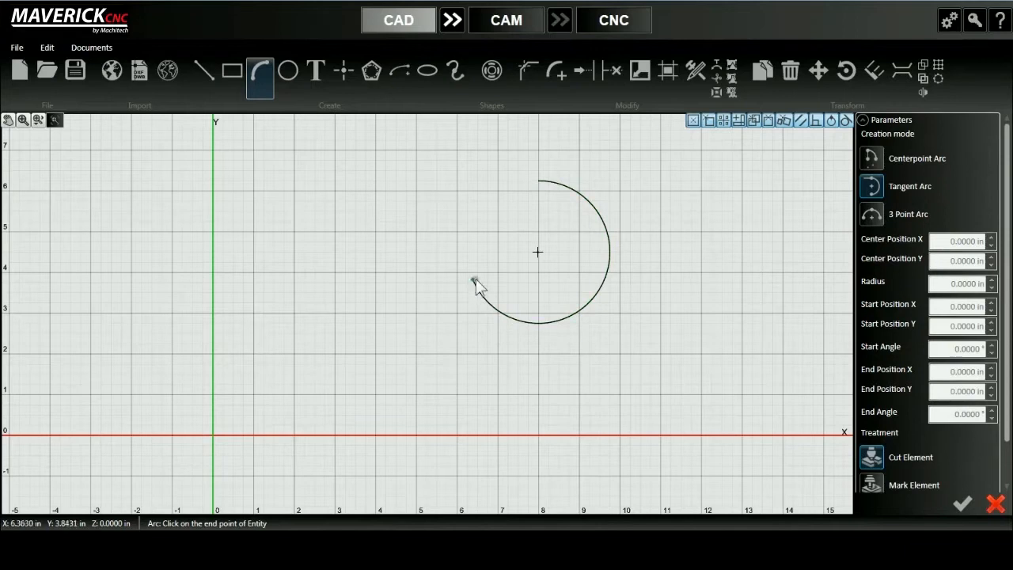
click(474, 282)
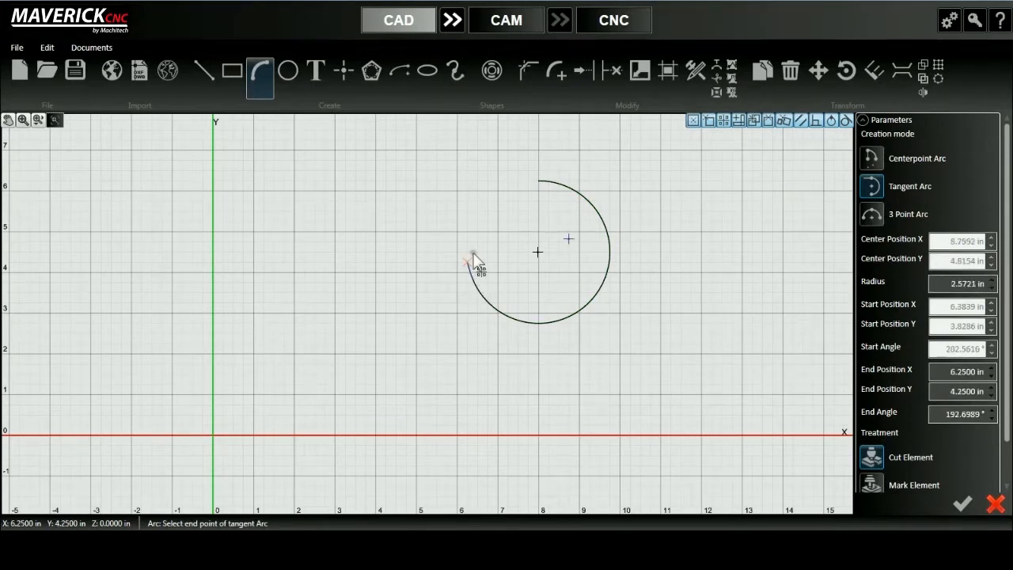
click(440, 351)
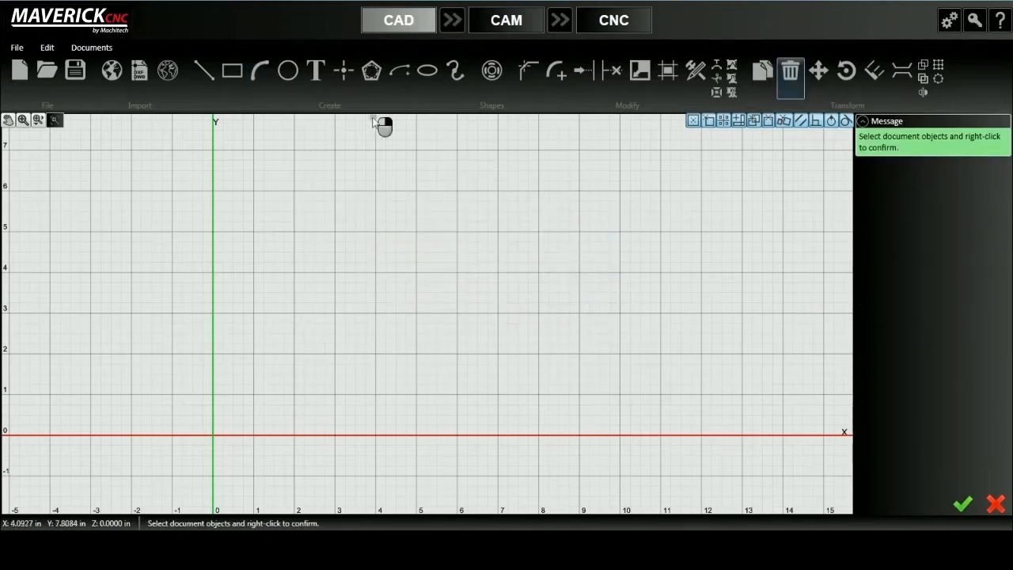
Step: Draw the dome as a 3-point arc from (5, 3) to (10, 3) through (7.5, 6.5) and accept it
click(259, 70)
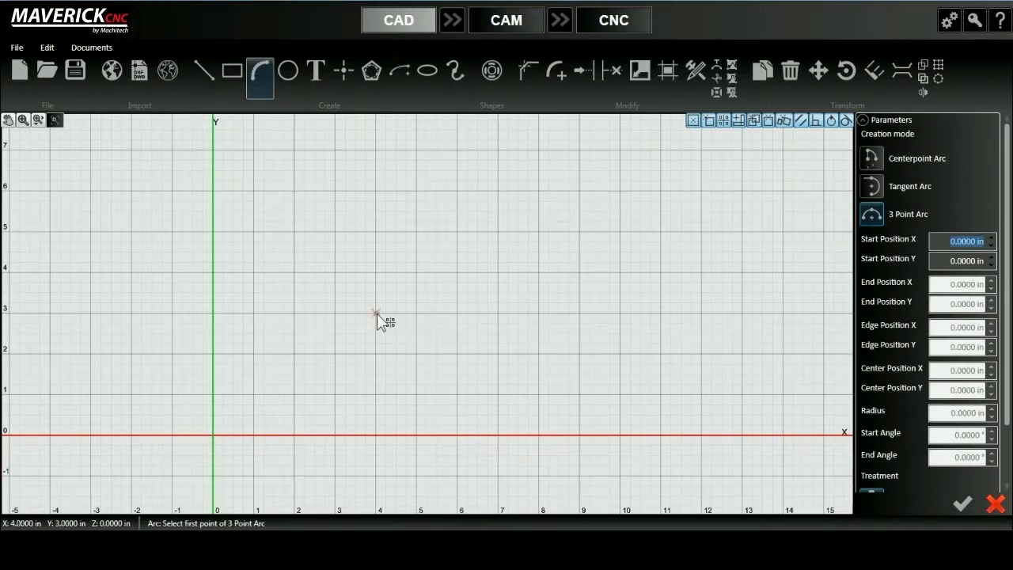
mouse_move(420, 320)
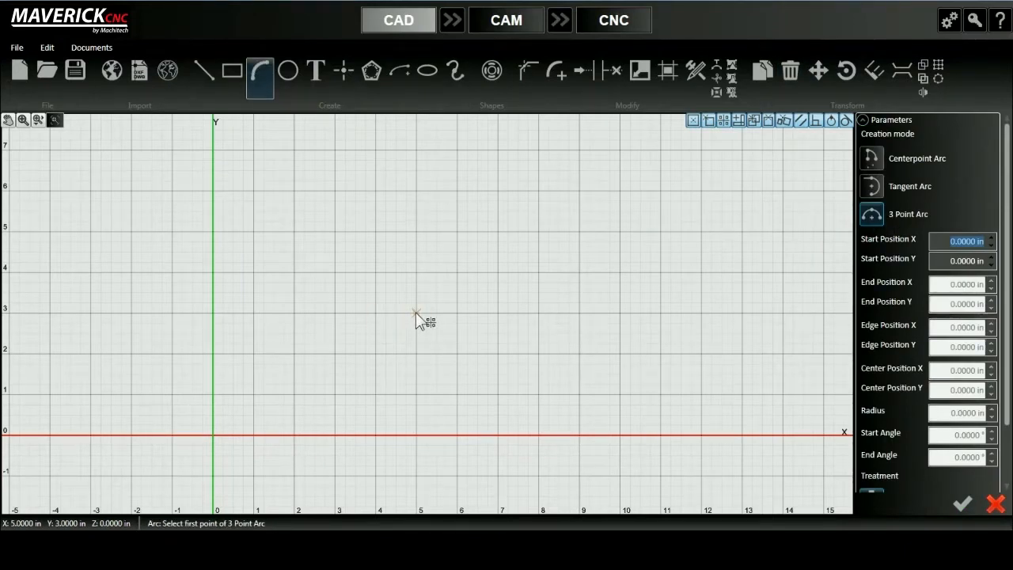
click(627, 317)
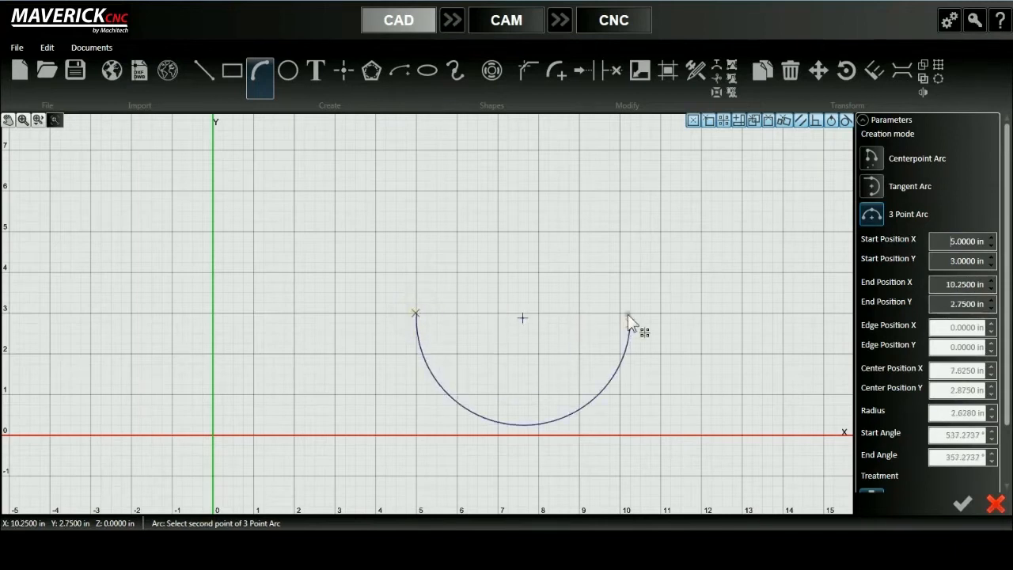
click(630, 328)
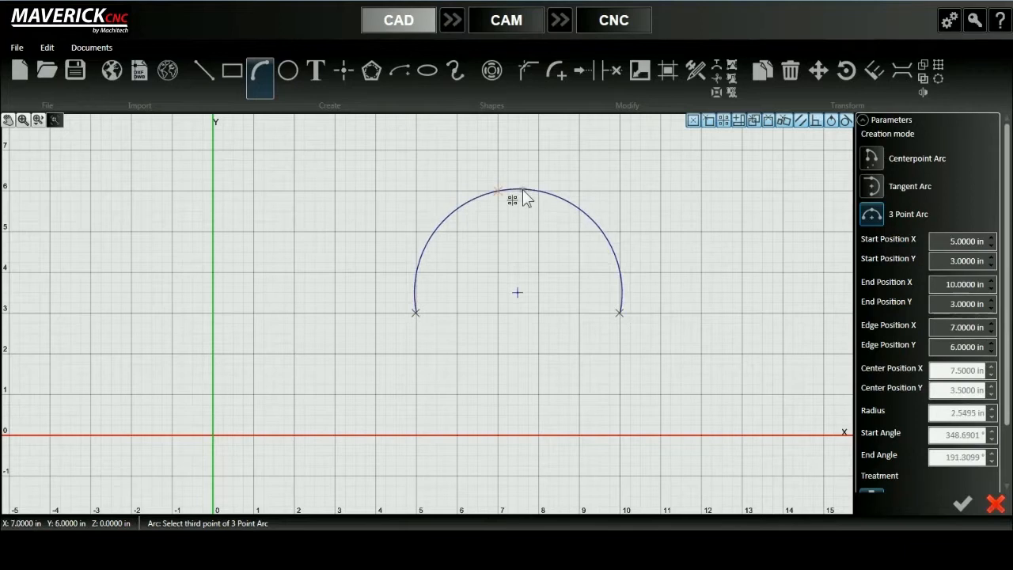
mouse_move(519, 175)
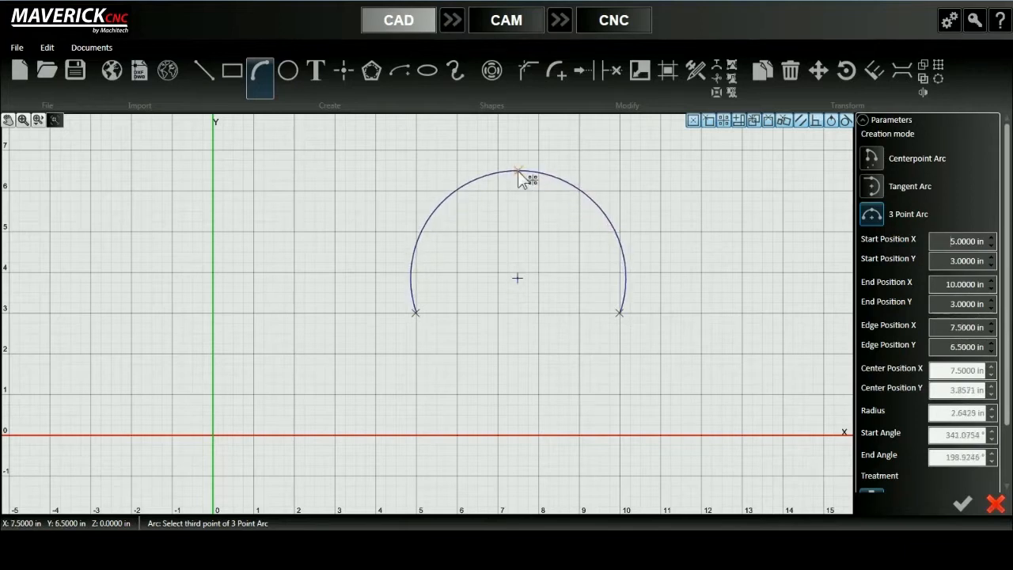
click(516, 171)
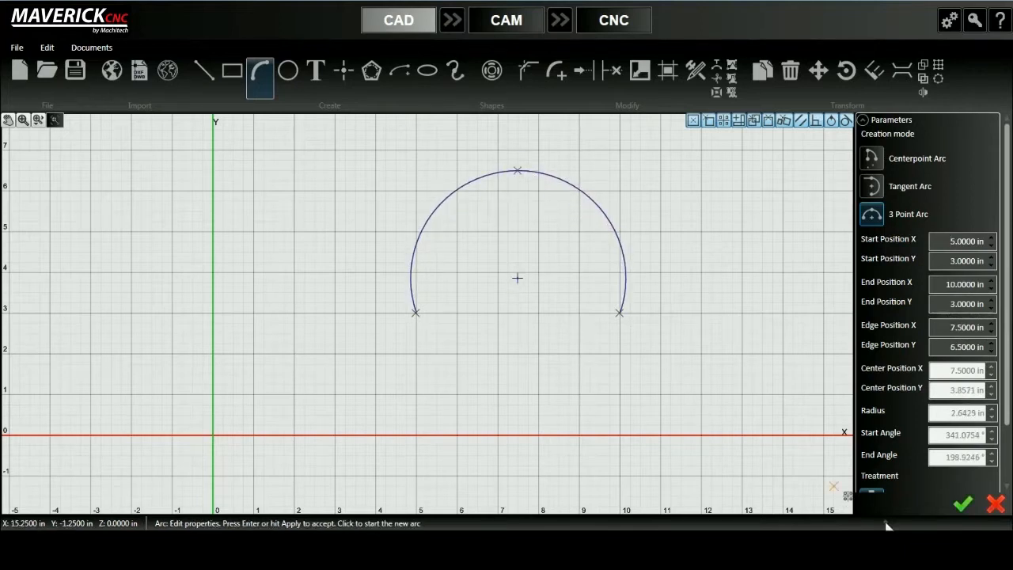
click(962, 503)
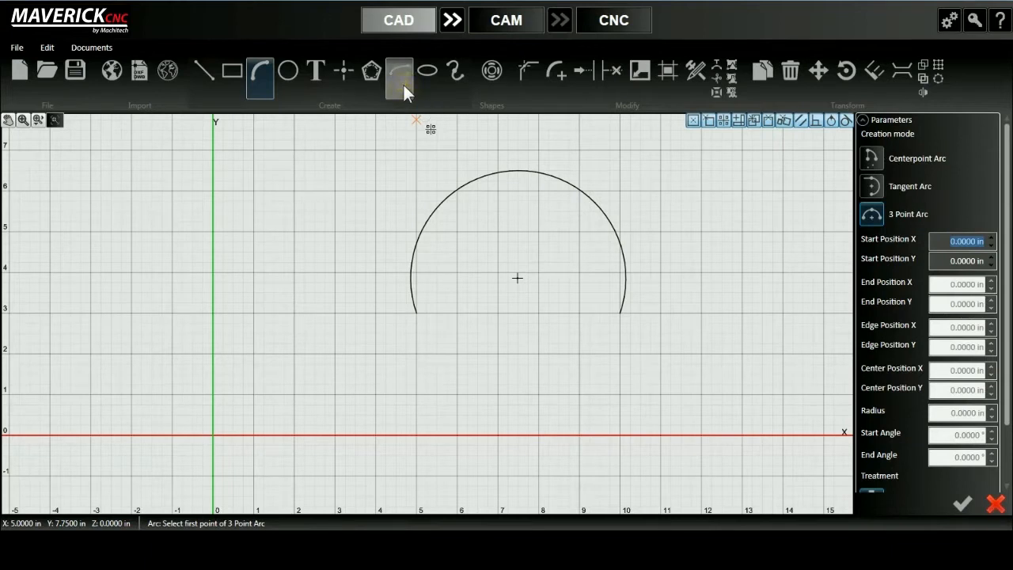
Step: Start an elliptic arc centred at (7.5, 2.5) with radii 1.5 and 6.5
click(399, 71)
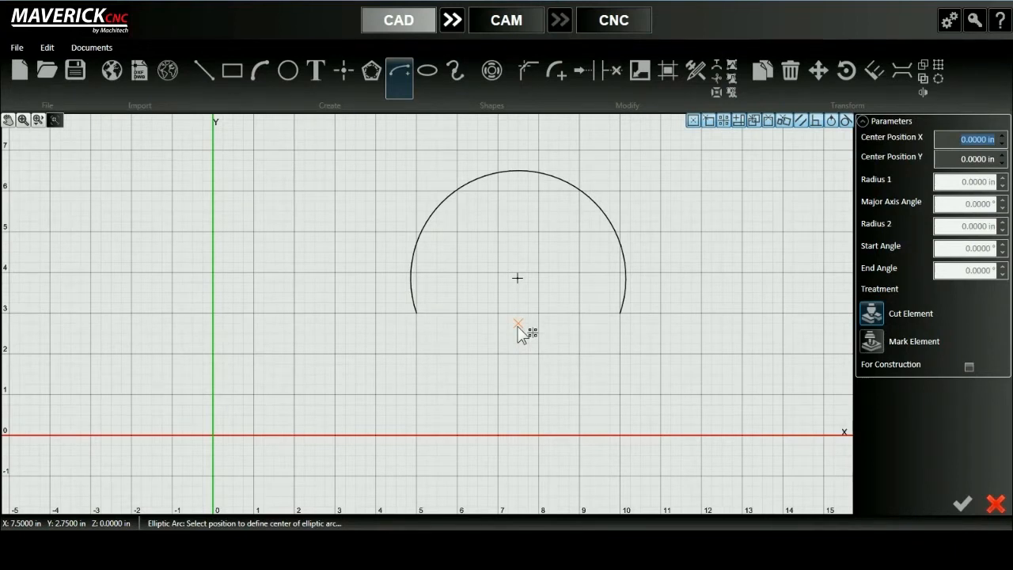
click(520, 331)
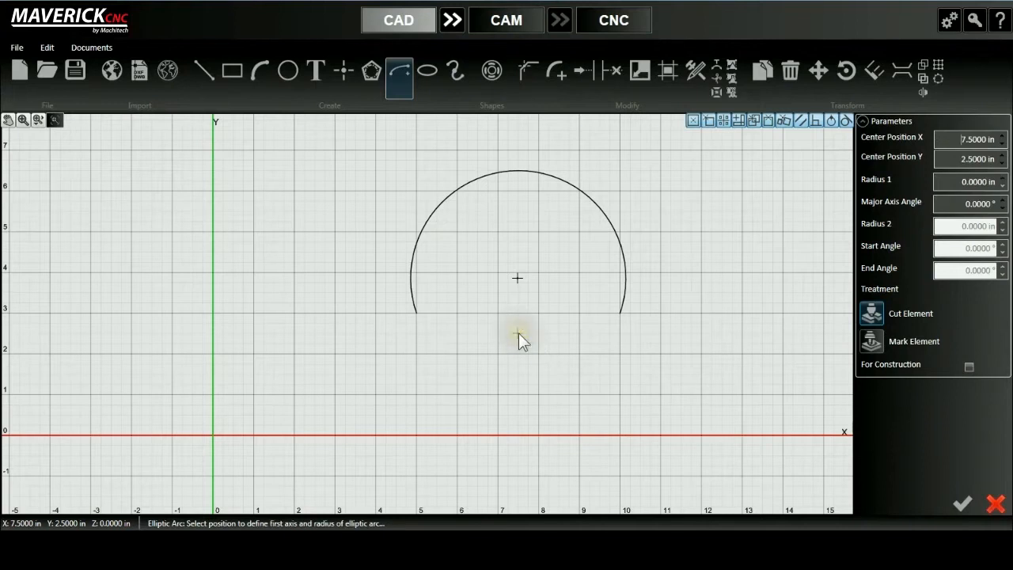
click(518, 333)
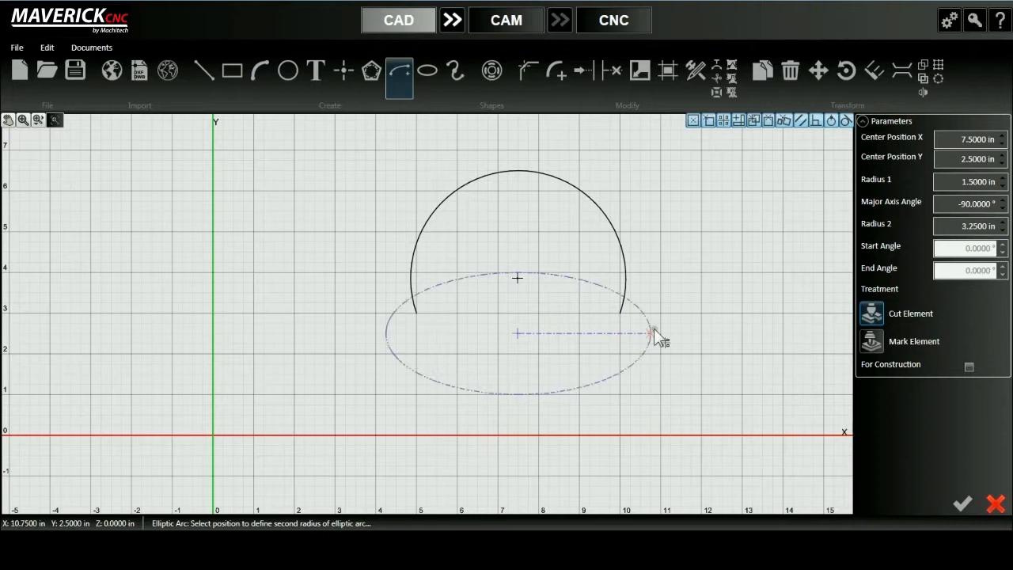
mouse_move(750, 340)
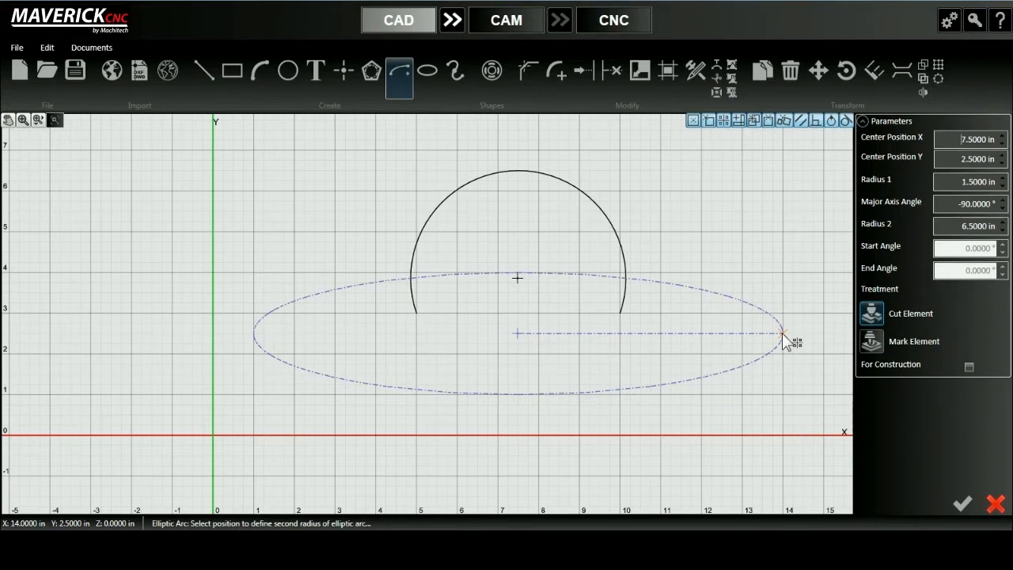
click(783, 333)
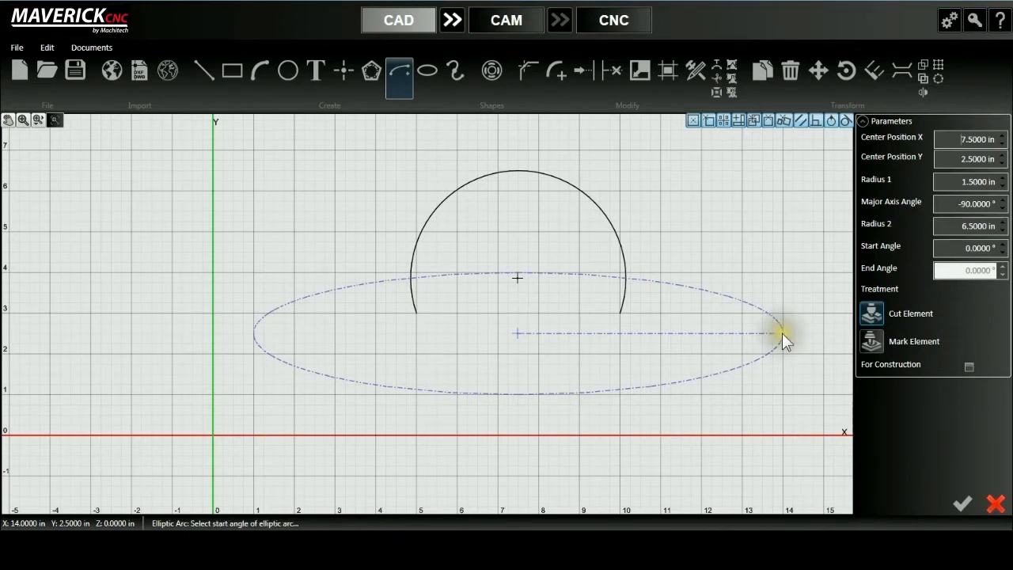
Step: Set the saucer arc's start and end where it meets the dome's left and right sides
click(412, 279)
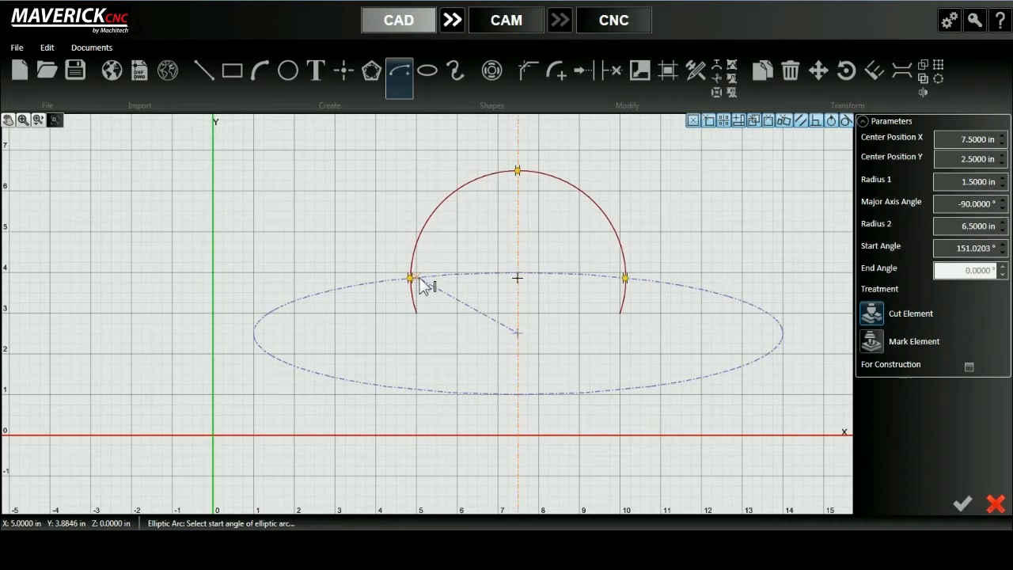
click(410, 277)
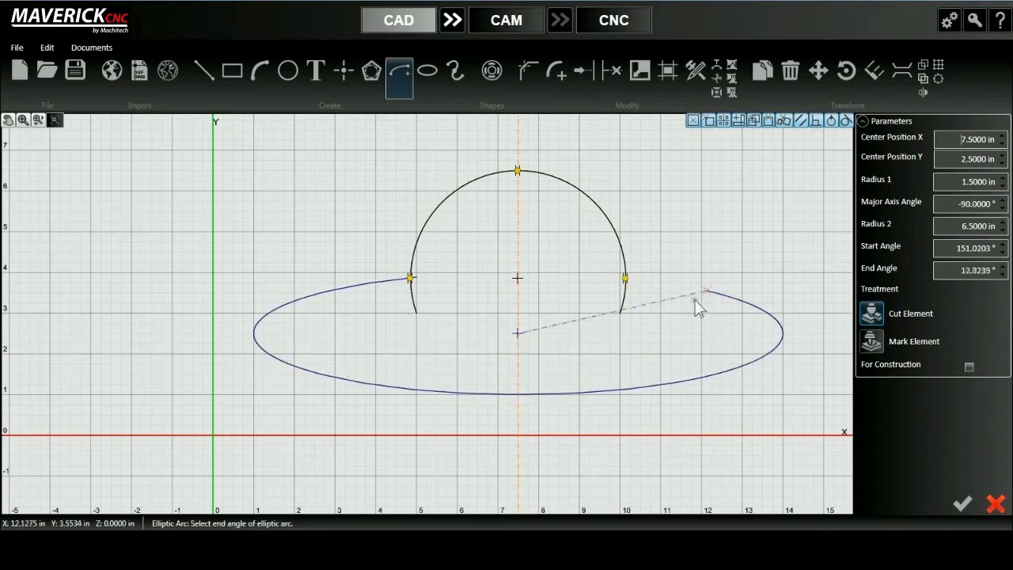
click(621, 282)
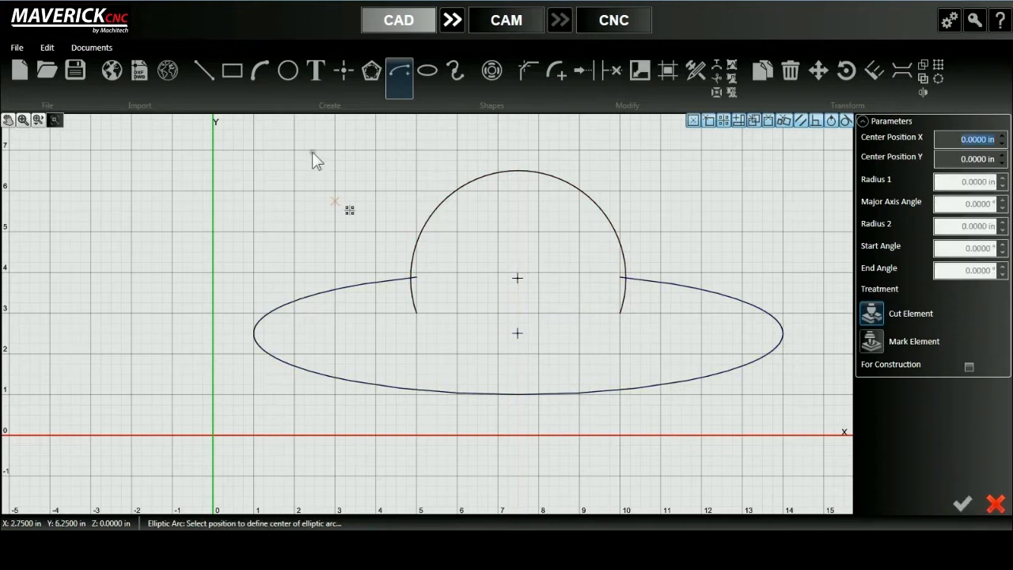
Step: Trim away the dome ends that extend inside the saucer
click(611, 72)
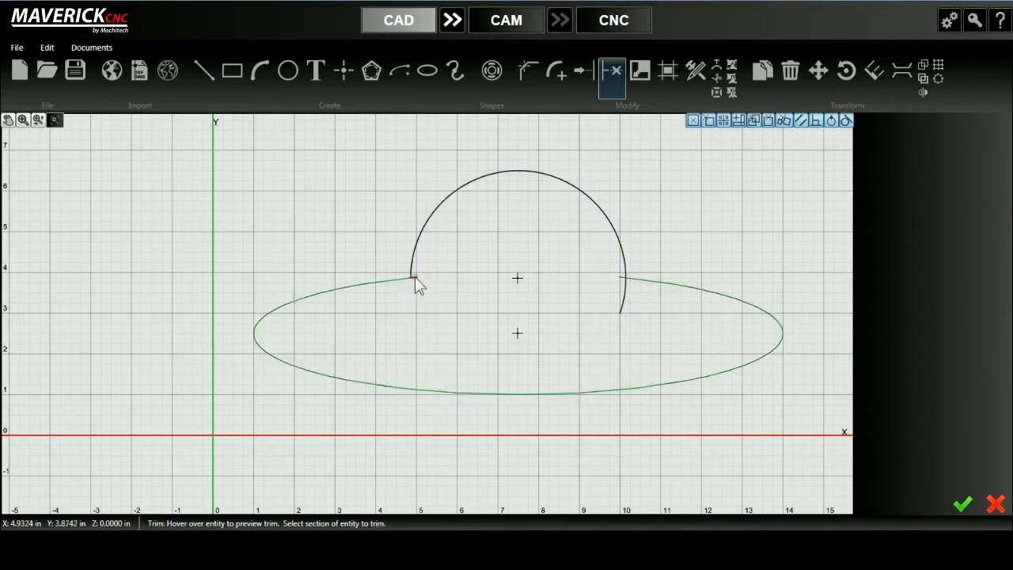
click(625, 297)
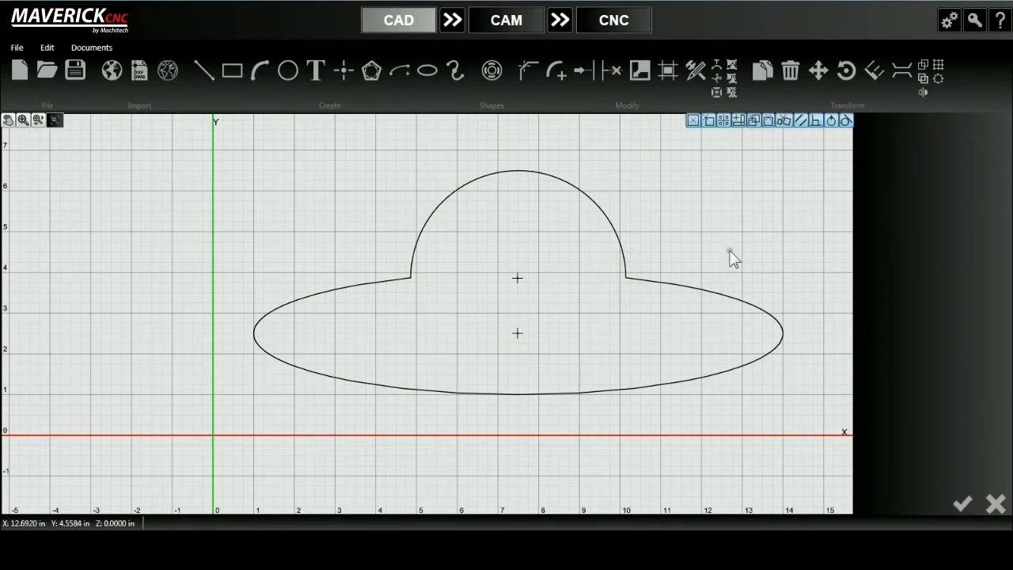
mouse_move(625, 71)
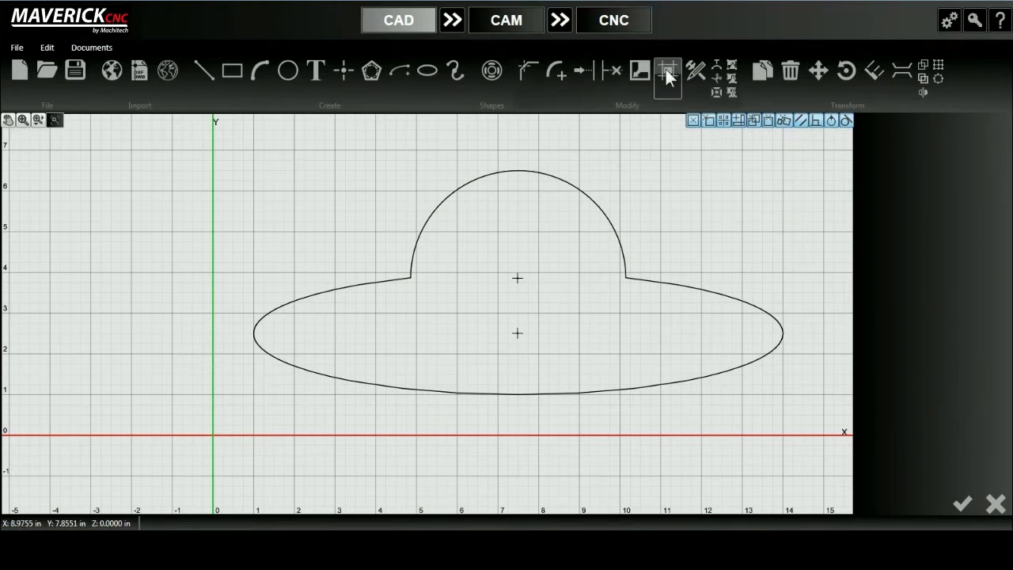
Step: Offset just the dome arc (Select Chain off) inward by 0.46 in
click(667, 71)
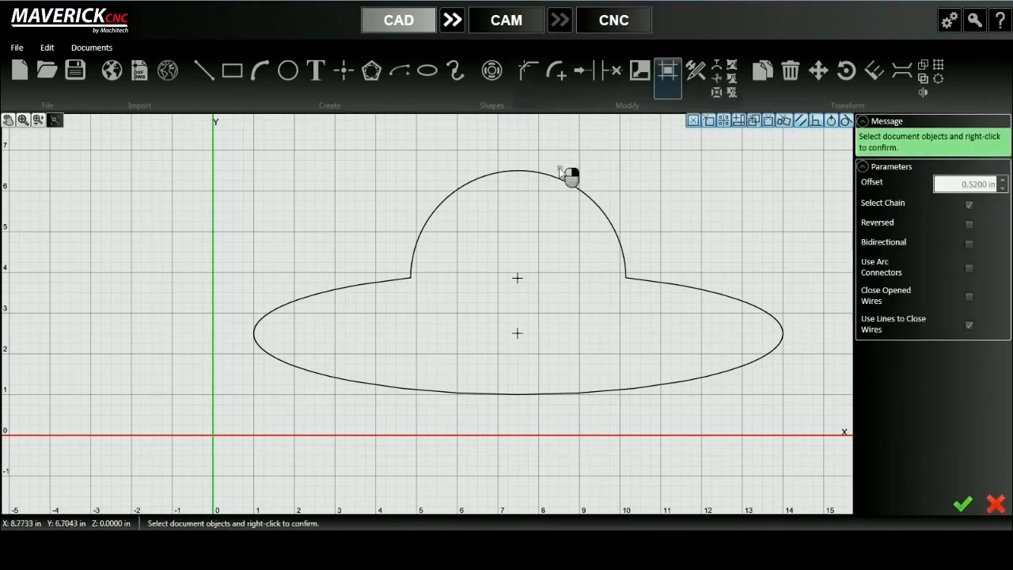
click(567, 173)
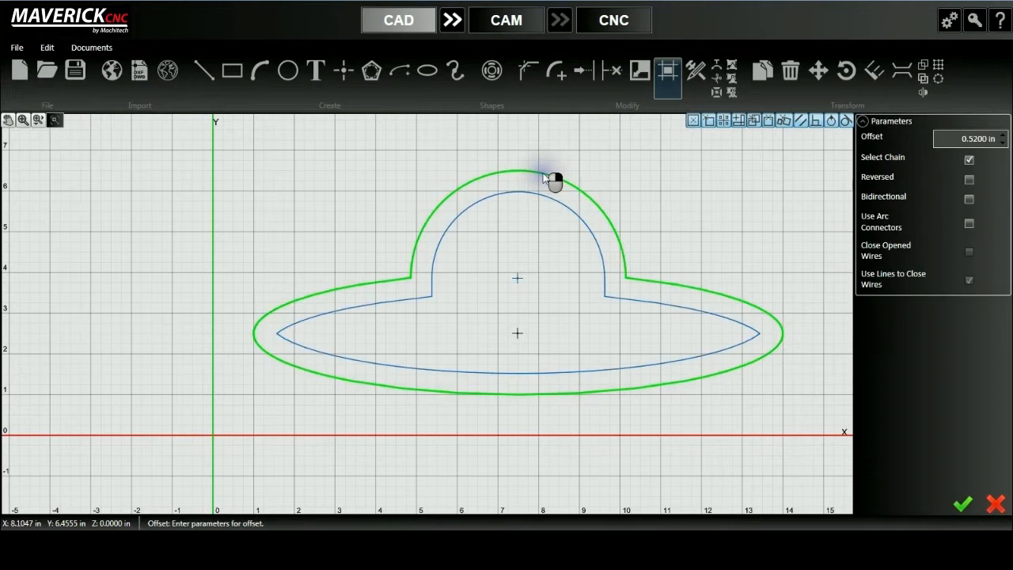
click(969, 159)
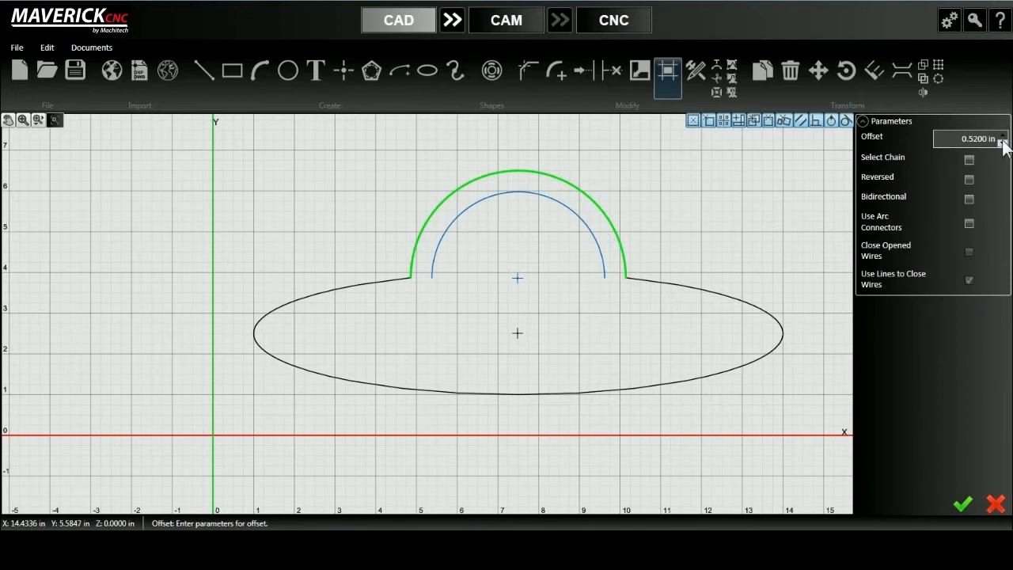
click(998, 143)
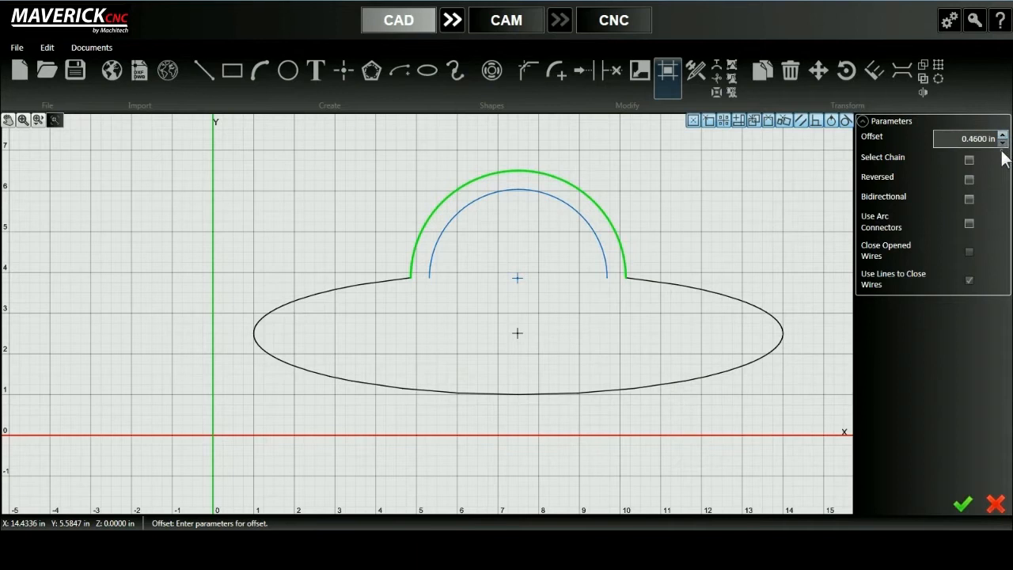
click(996, 143)
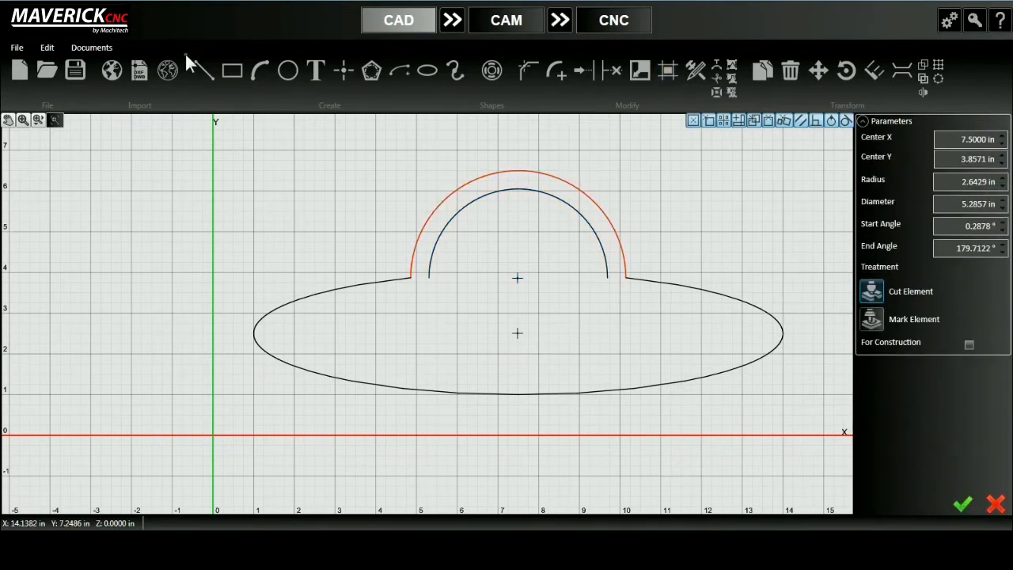
Step: Accept the inner dome arc and begin the flat base line
click(203, 69)
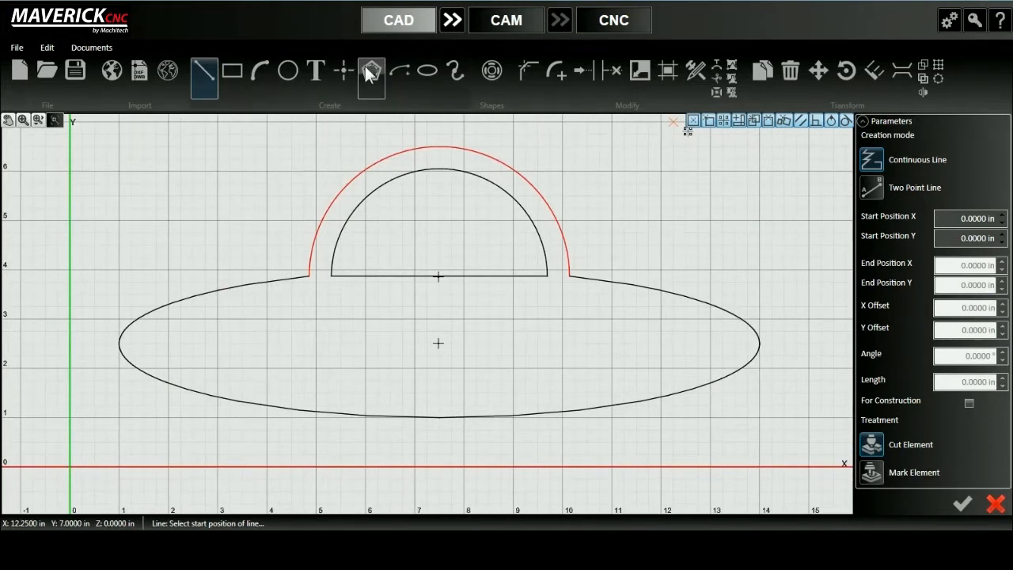
Step: Place a six-sided polygon window on the saucer's left, slightly reduced in diameter
click(370, 71)
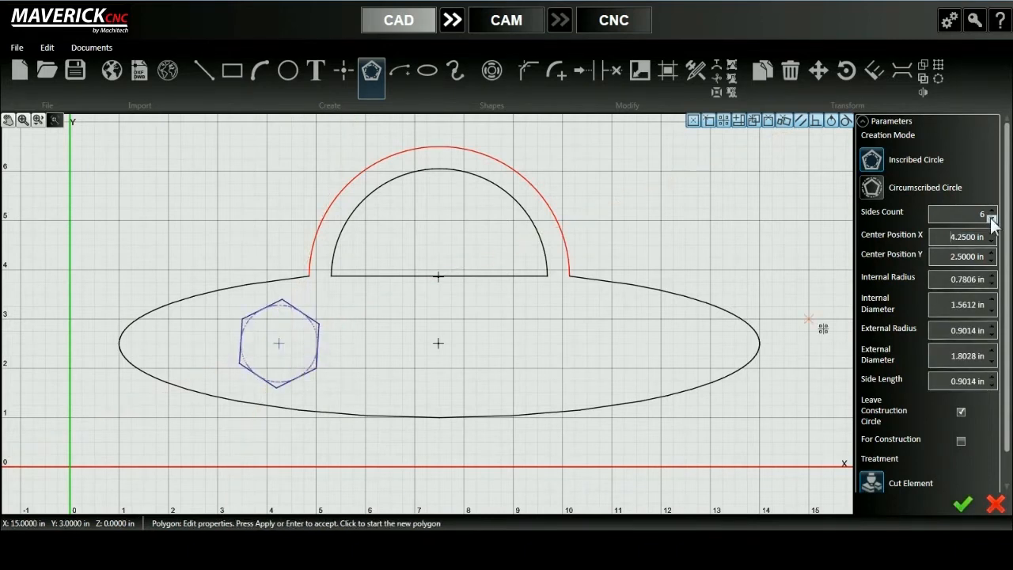
click(991, 218)
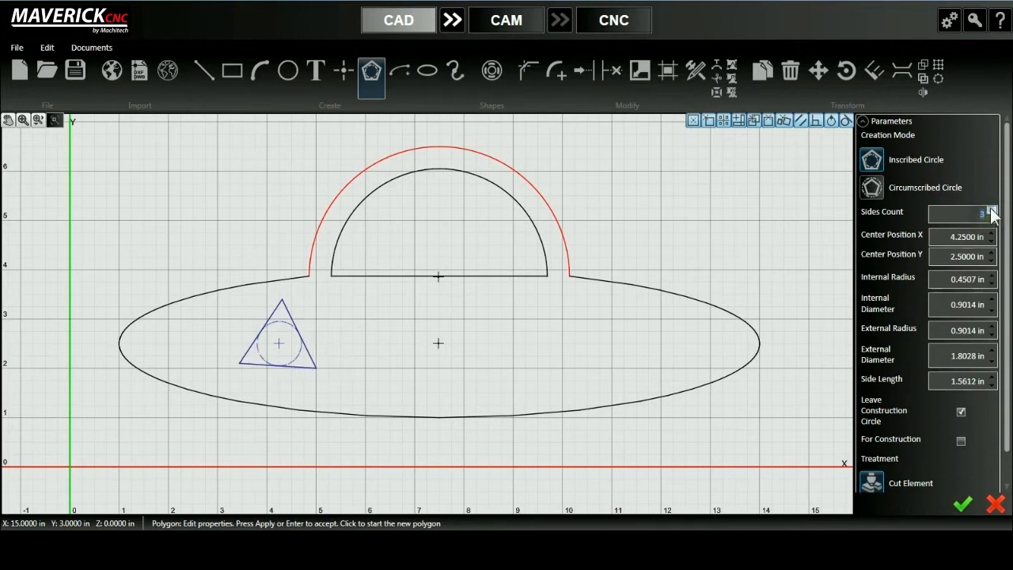
click(991, 209)
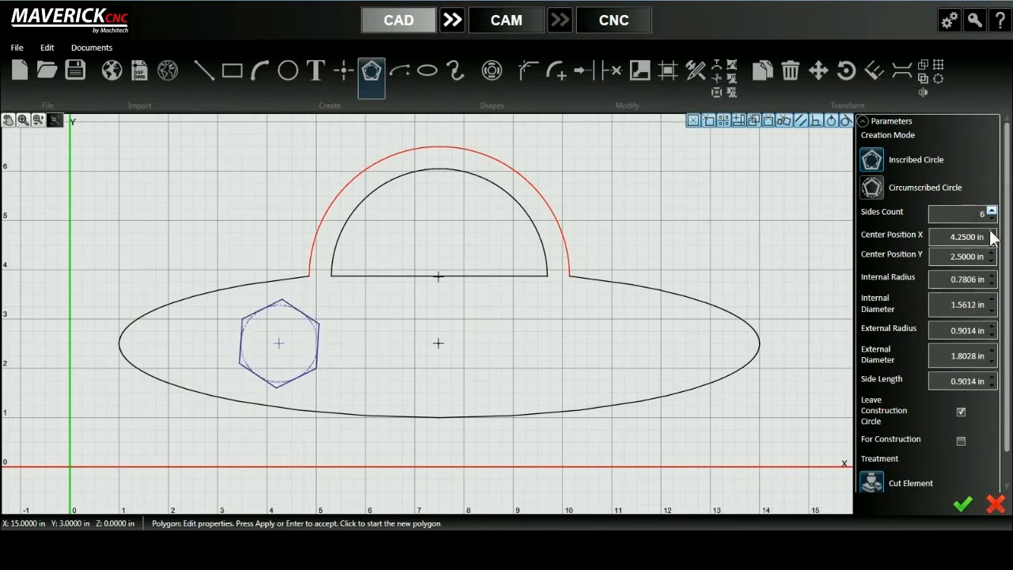
mouse_move(995, 278)
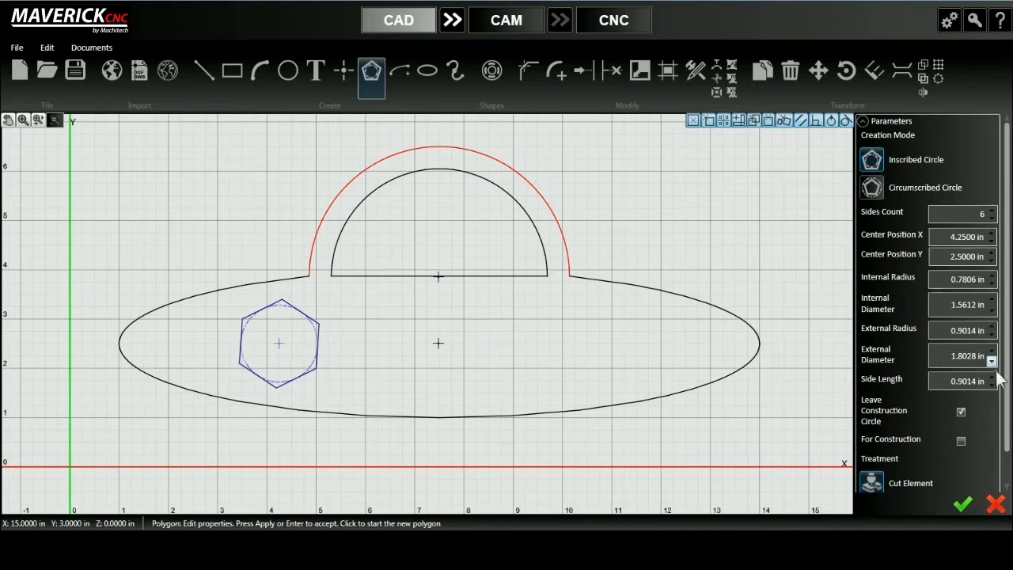
click(991, 377)
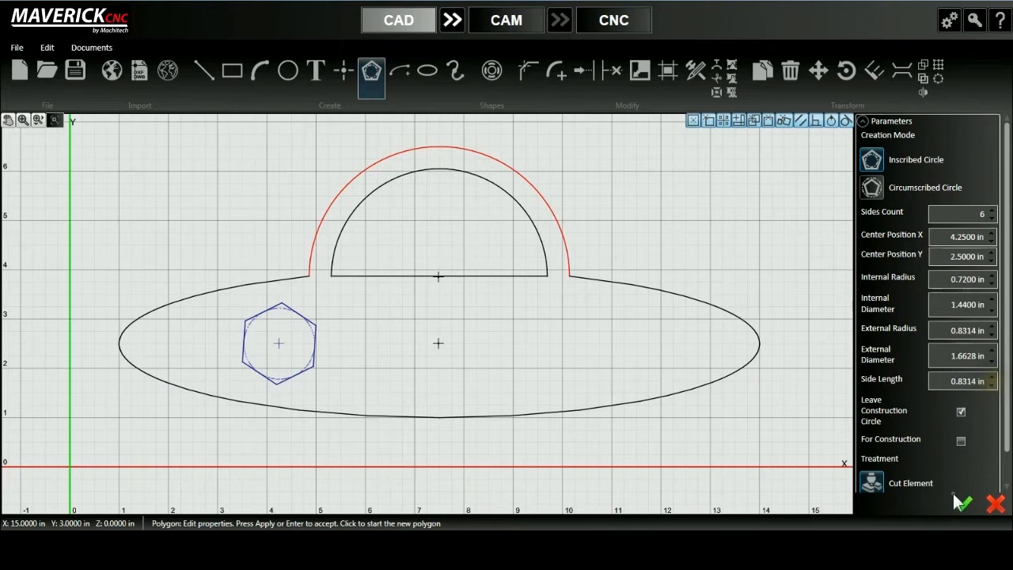
mouse_move(823, 389)
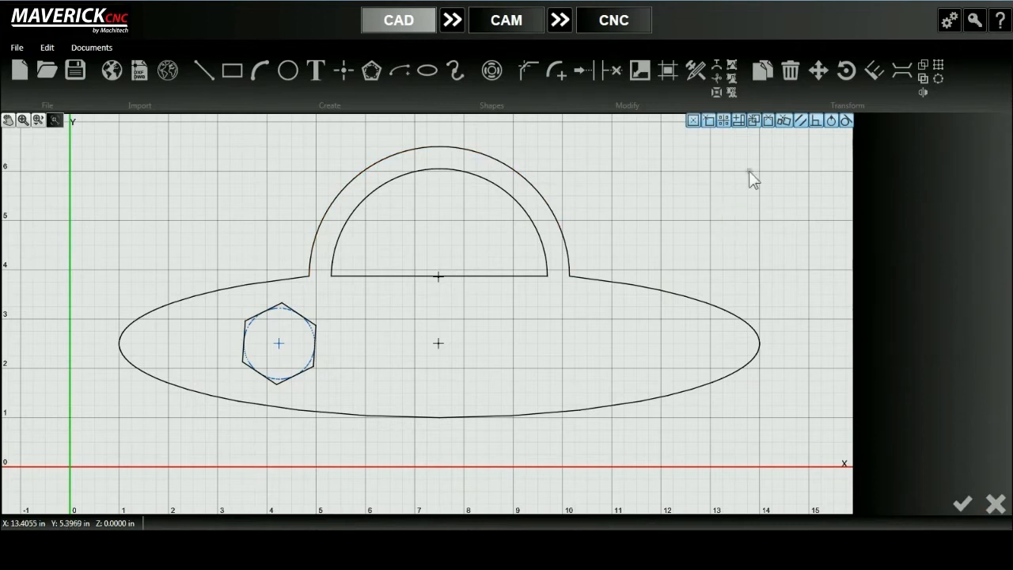
Step: Copy the hexagon window to the right side of the saucer
click(763, 71)
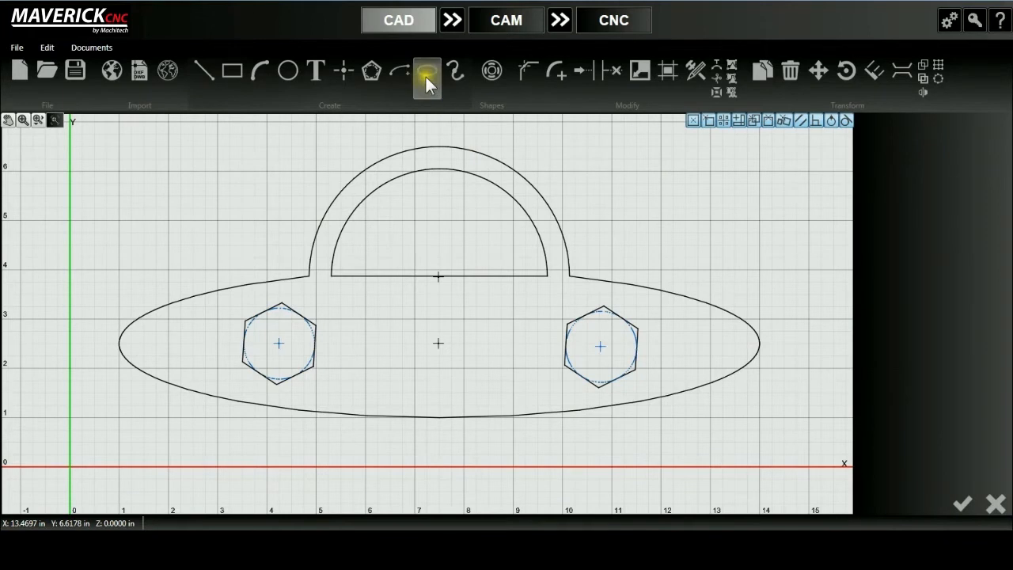
Step: Draw a tall ellipse at the saucer's centre and a smaller ellipse to its left
click(427, 71)
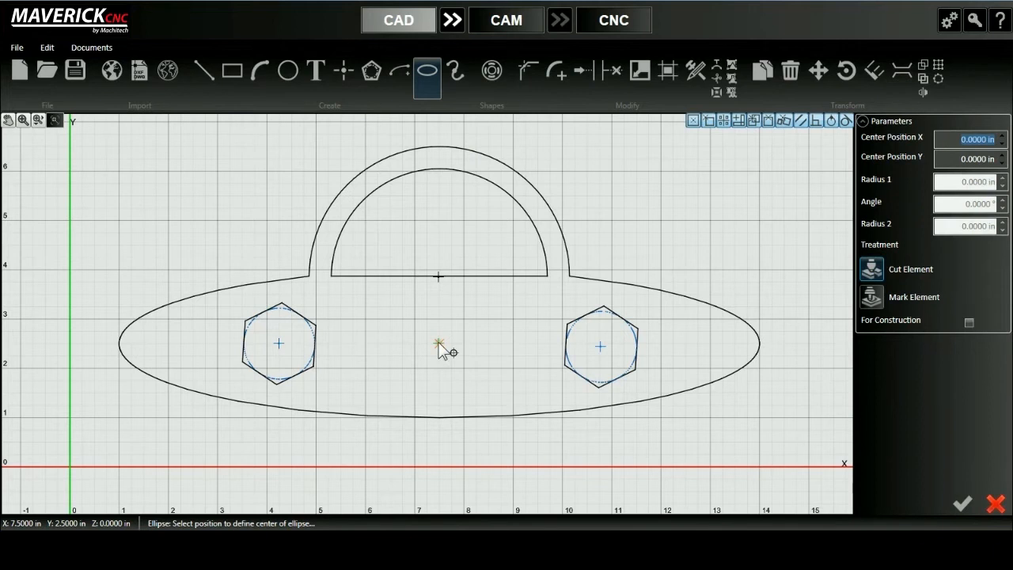
click(438, 342)
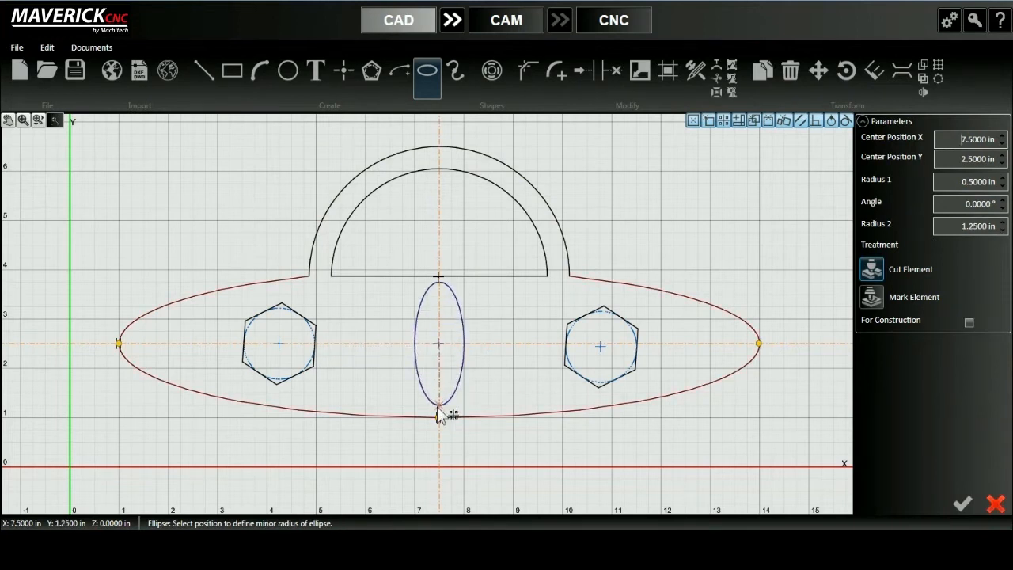
click(440, 412)
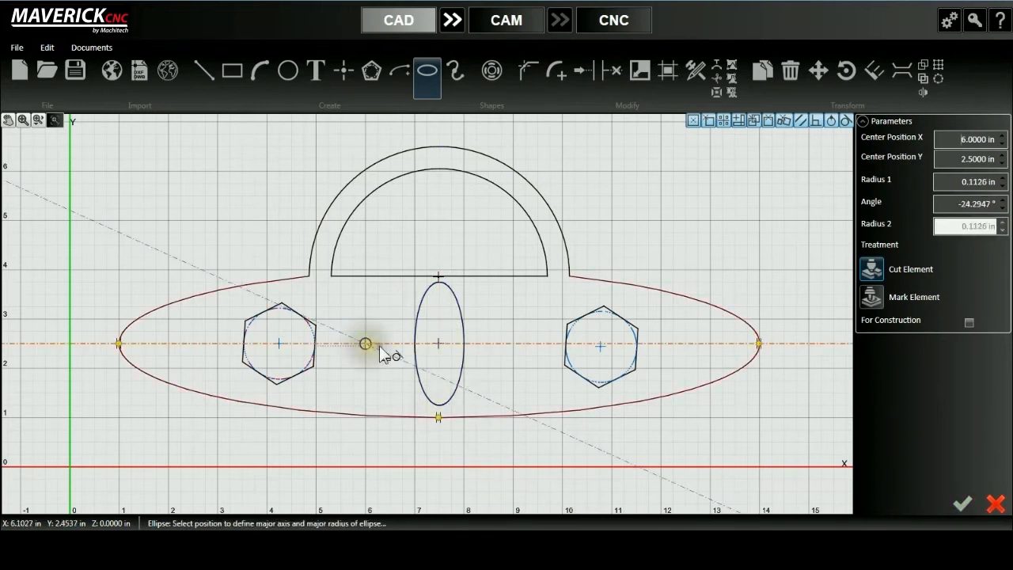
click(364, 343)
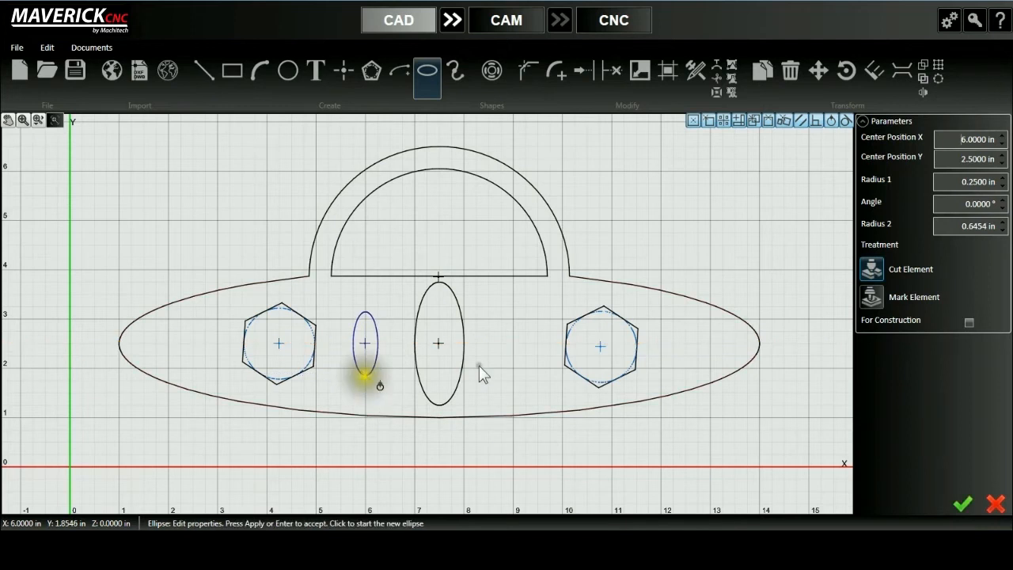
click(763, 71)
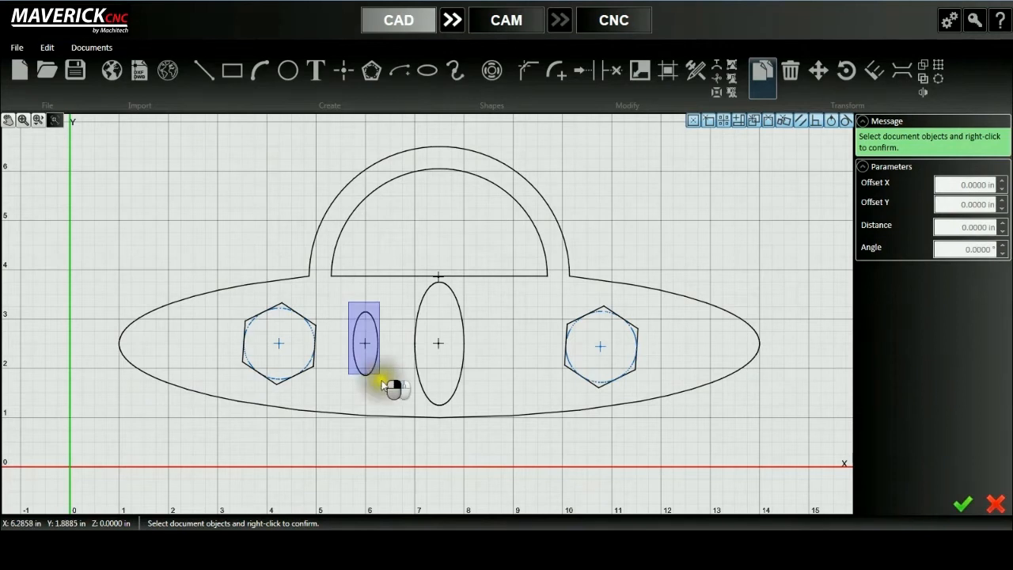
Step: Mirror the small ellipse to the right of the central window
right_click(364, 342)
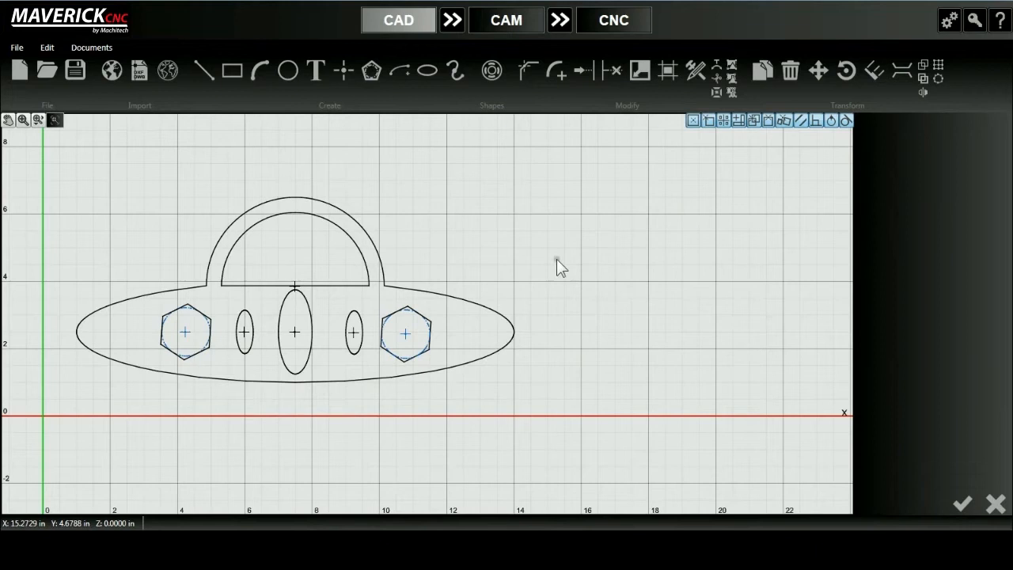
mouse_move(454, 71)
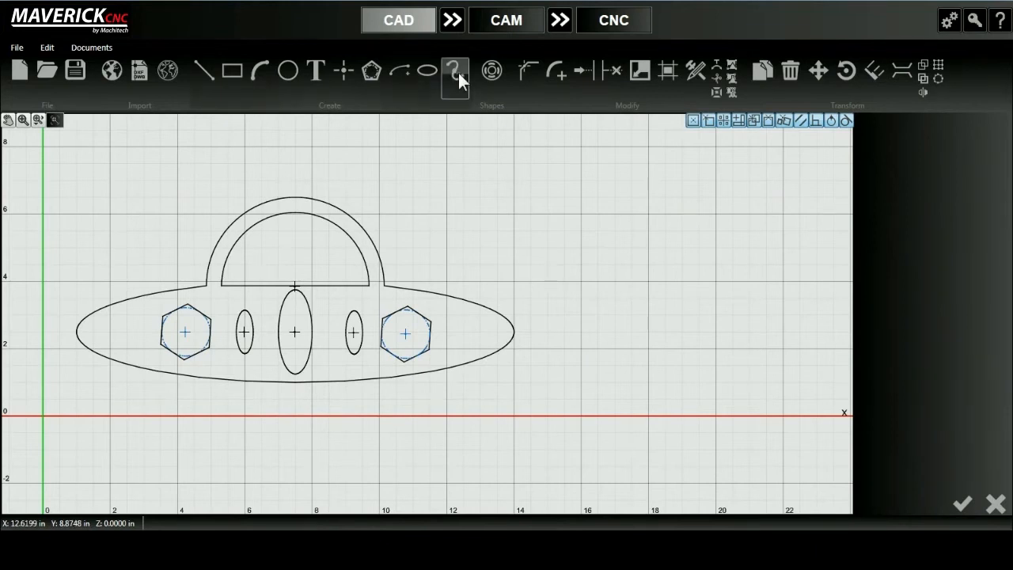
Step: Draw a closed spline cloud through four vertices to the UFO's right and accept it
click(456, 71)
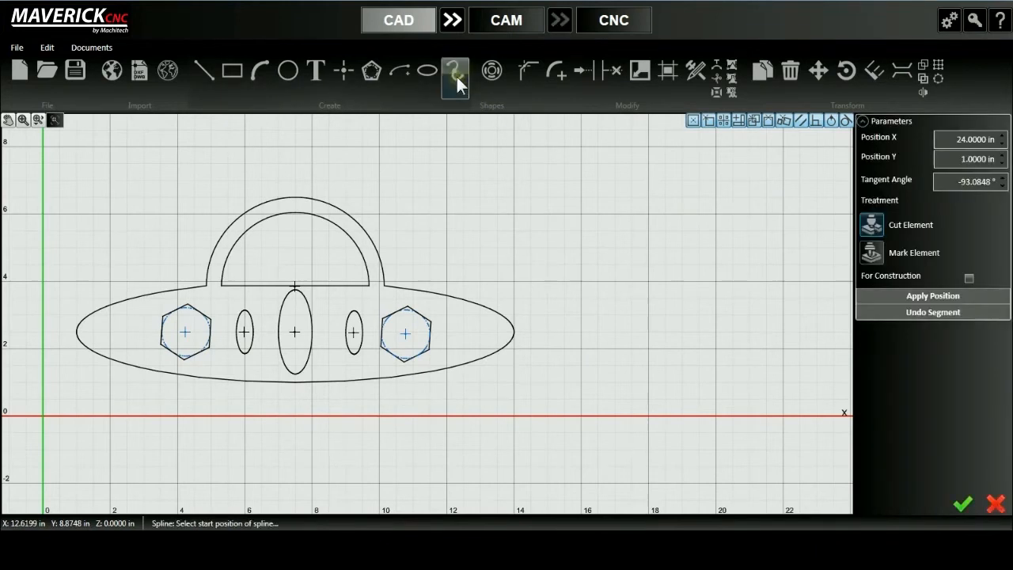
click(530, 202)
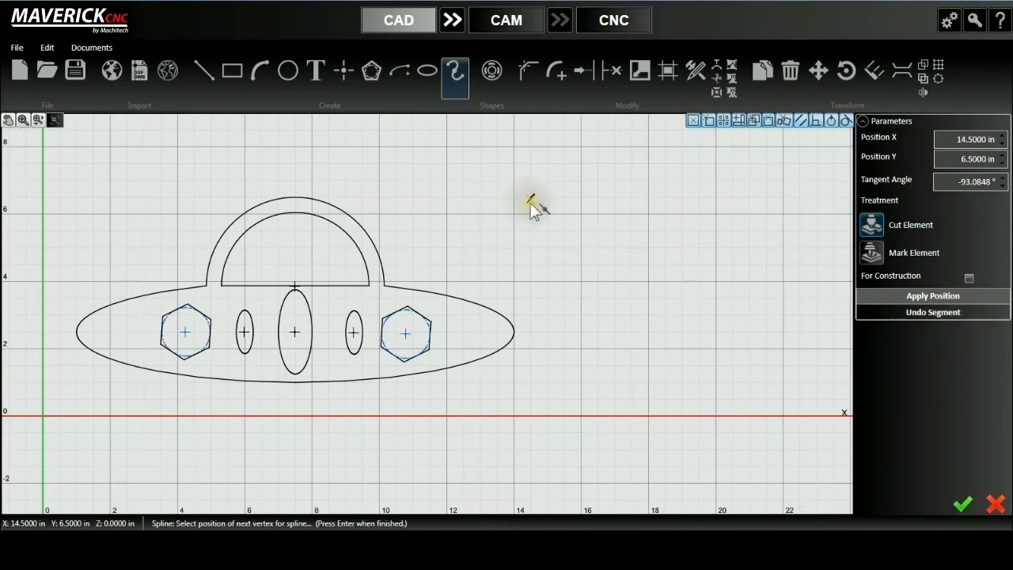
click(609, 193)
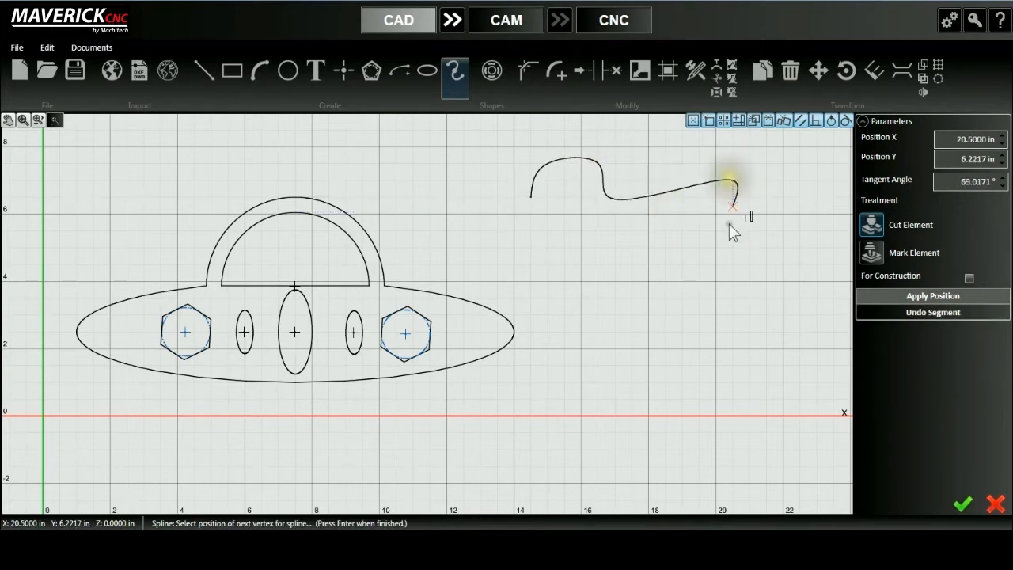
click(689, 298)
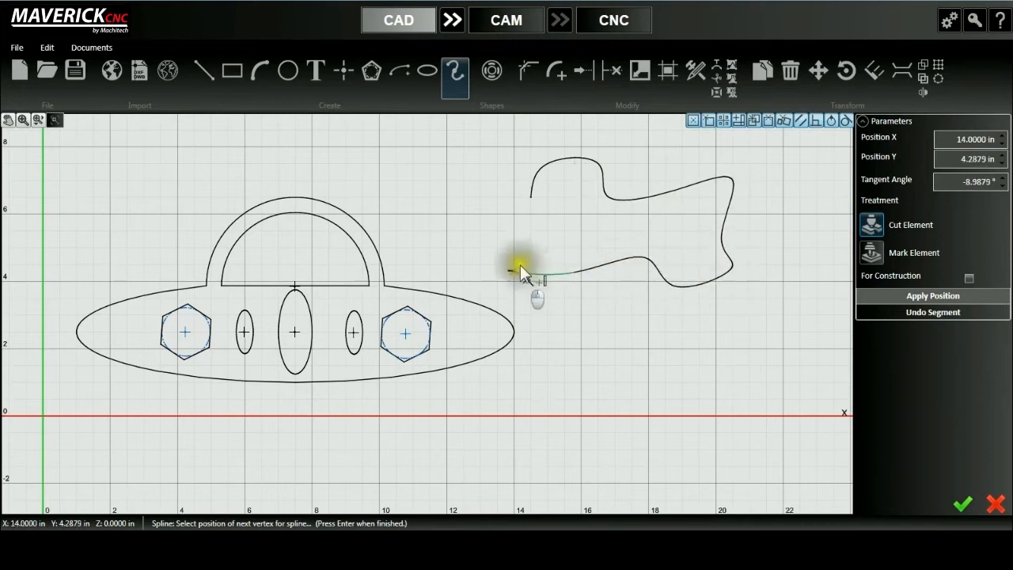
click(531, 196)
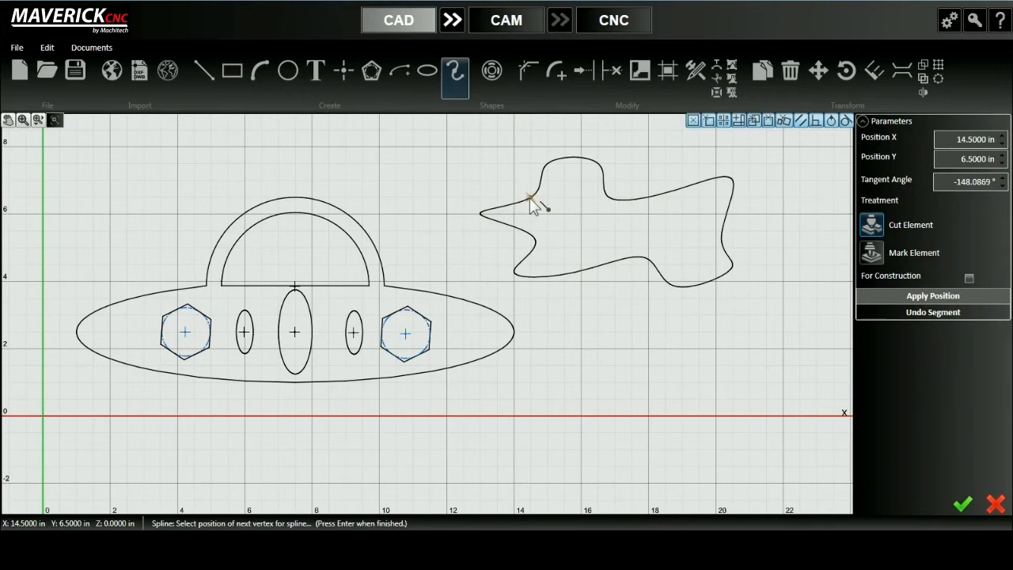
click(962, 503)
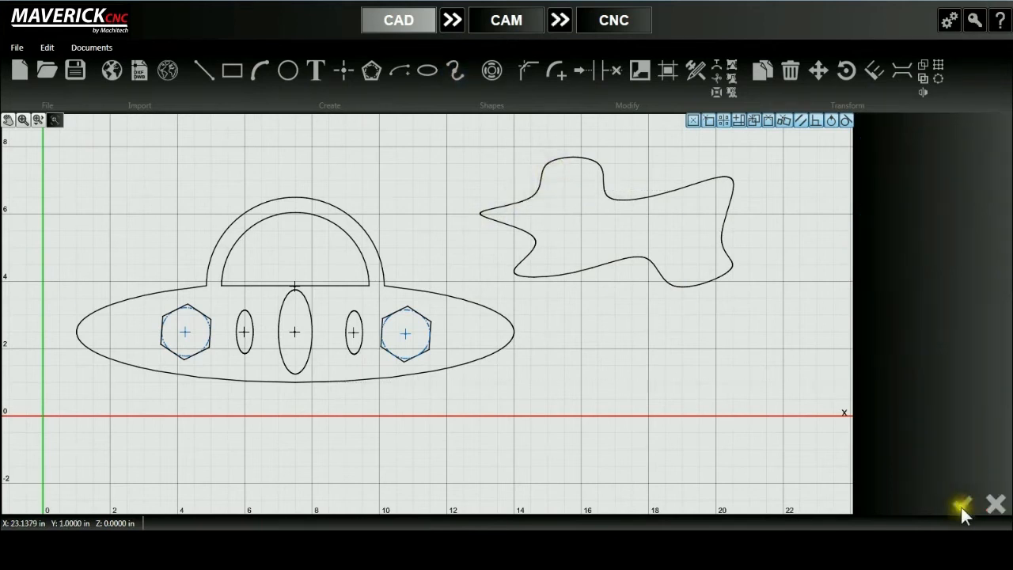
mouse_move(668, 203)
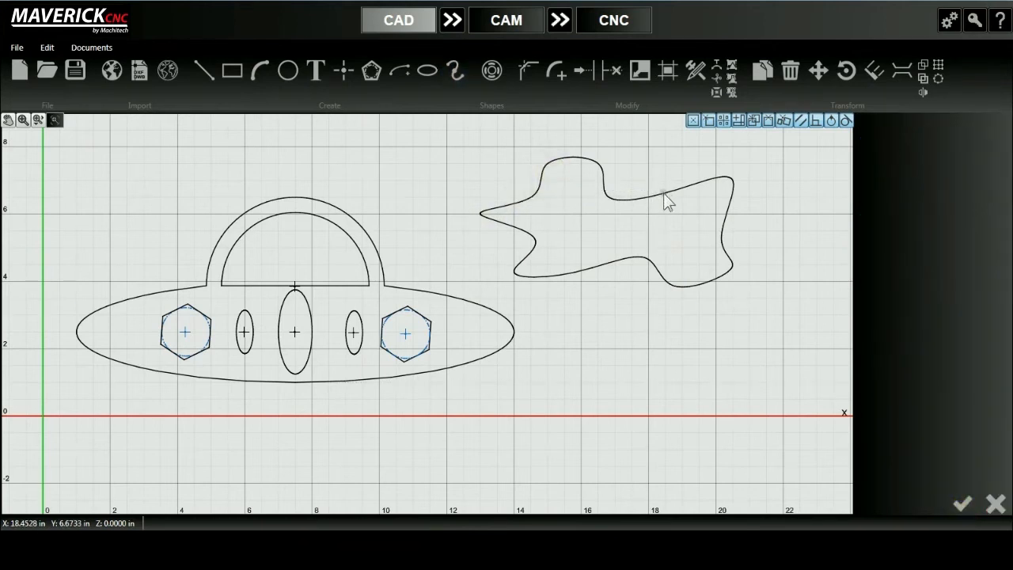
Step: Raise an upper-right cloud point slightly, adjust its curvature with the tangent handle, and accept
click(661, 196)
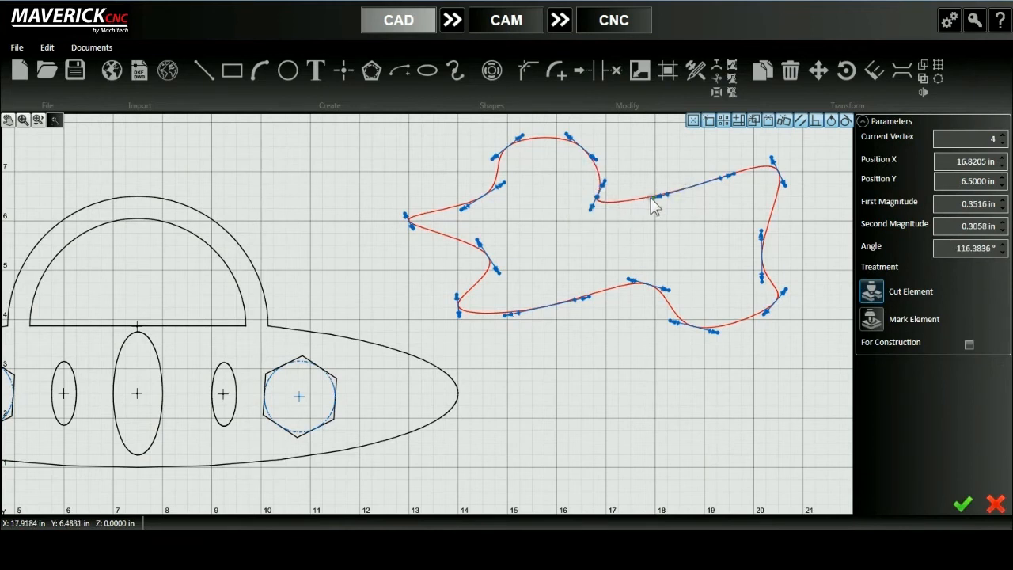
click(694, 182)
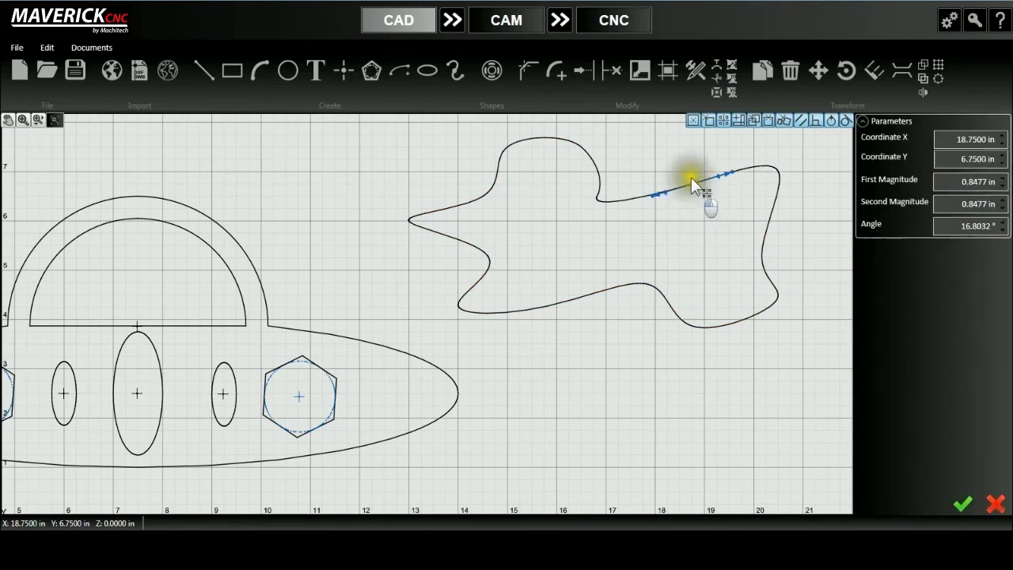
drag(693, 187, 731, 166)
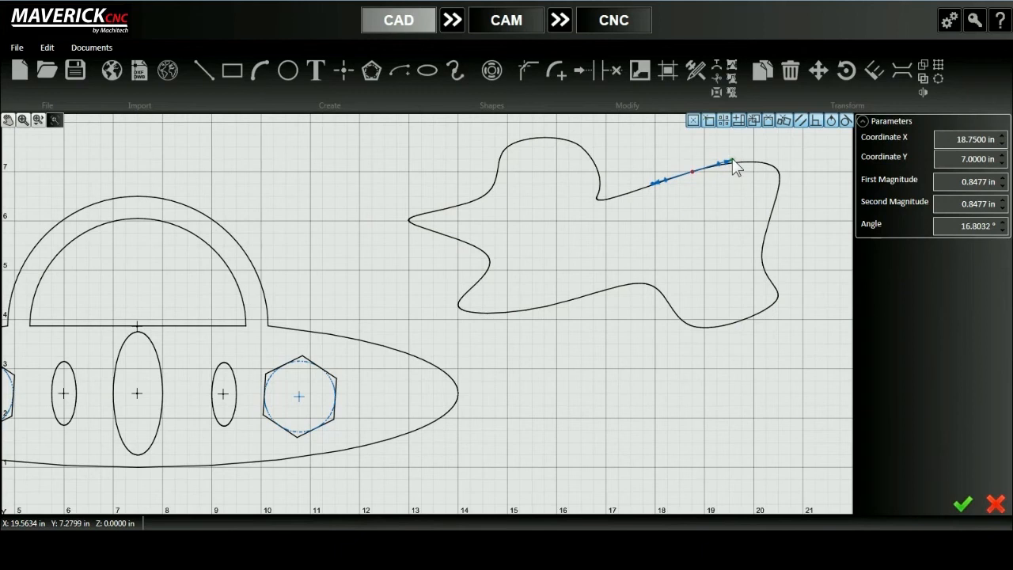
drag(728, 161, 712, 190)
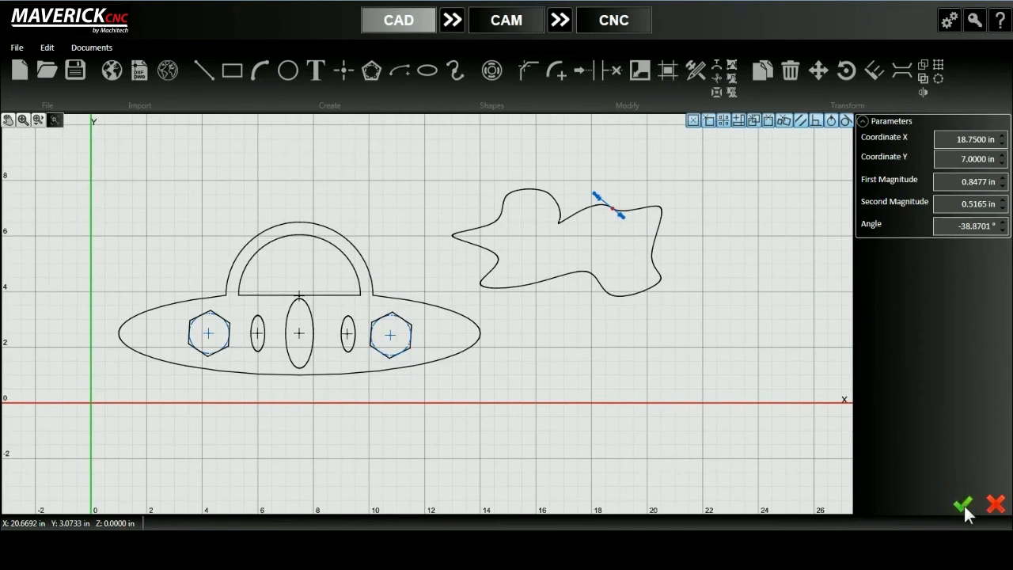
click(962, 505)
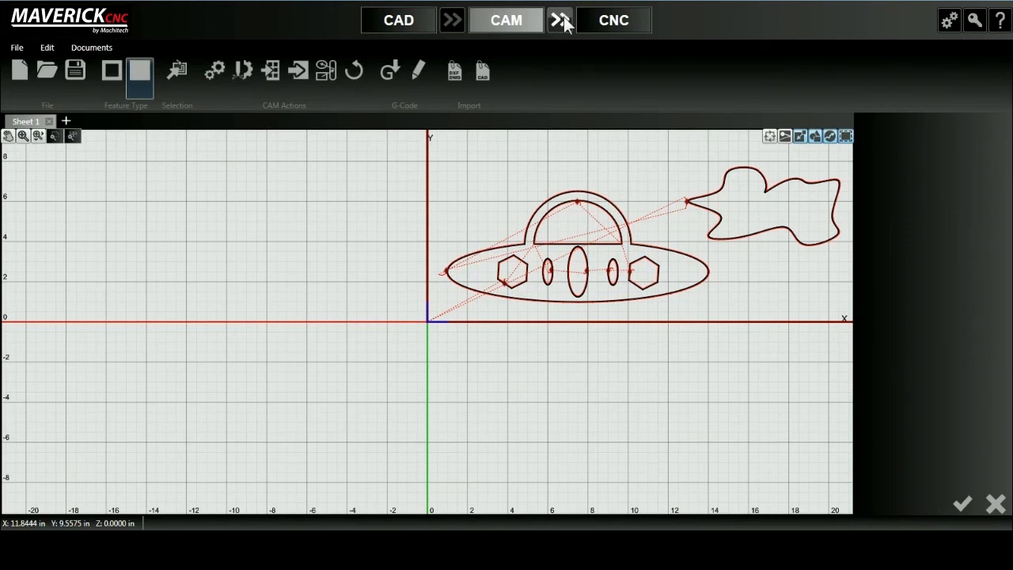
Step: Push the toolpaths to the CNC stage, loading the G-code for the Powermax plasma cutter
click(614, 19)
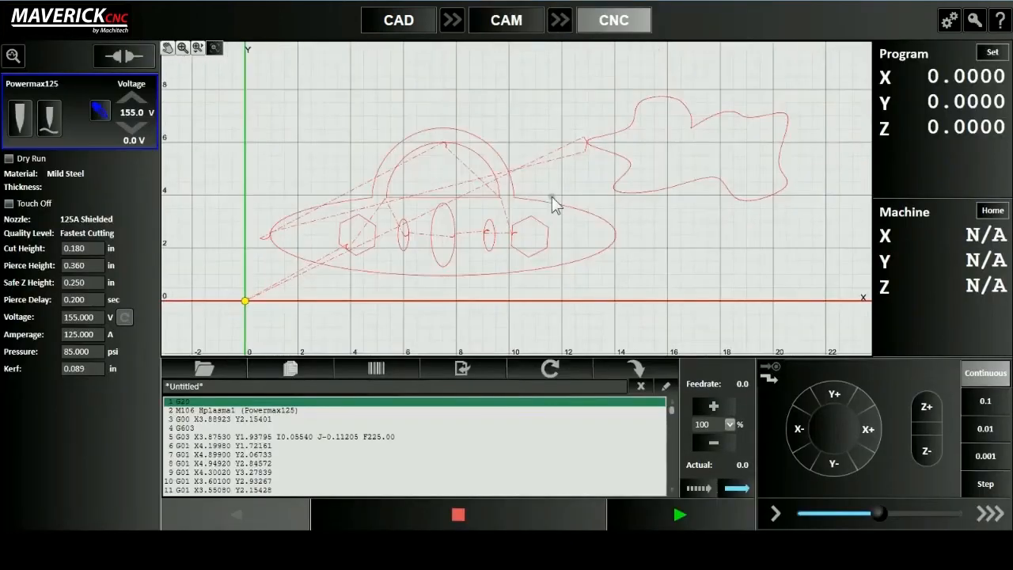